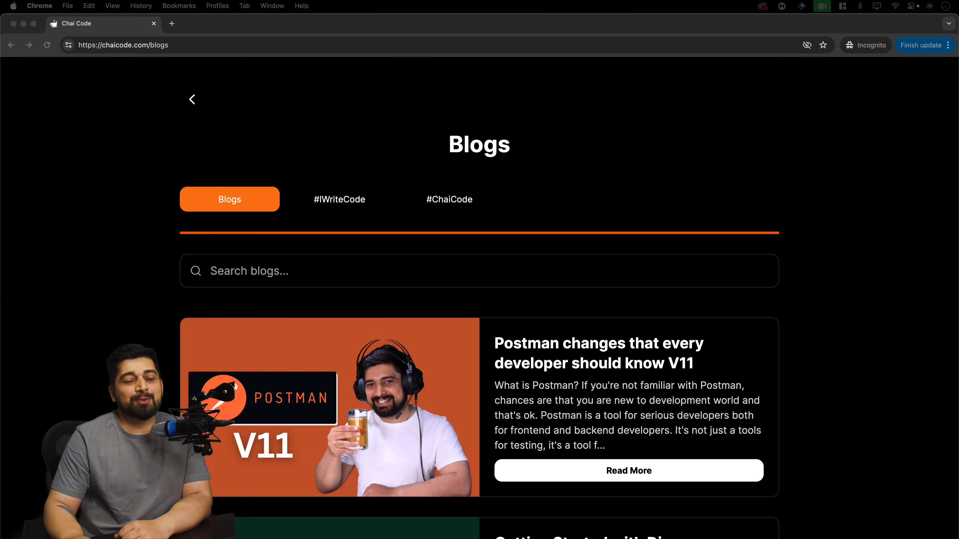
- Navigate from the home page to Blogs and open the Postman V11 changes article
left_click(191, 99)
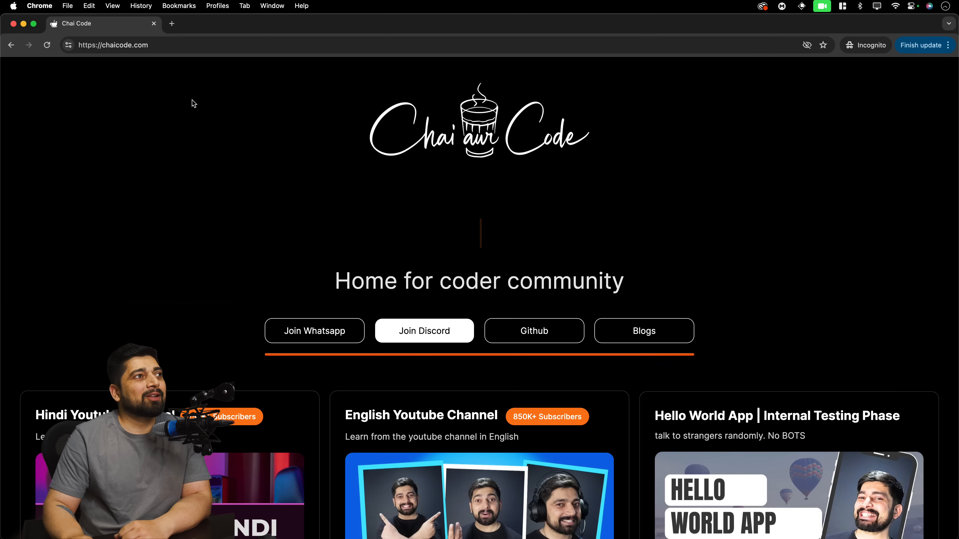
left_click(643, 330)
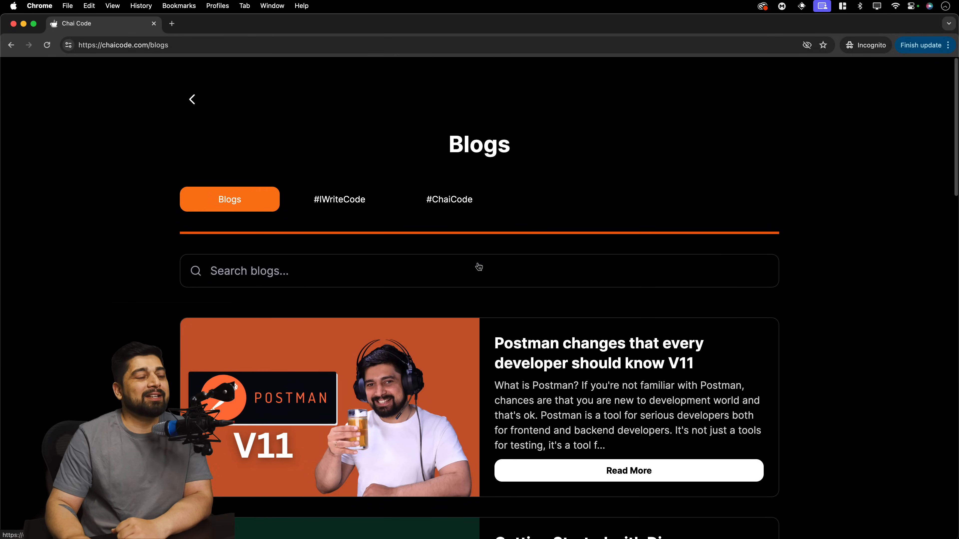
left_click(628, 471)
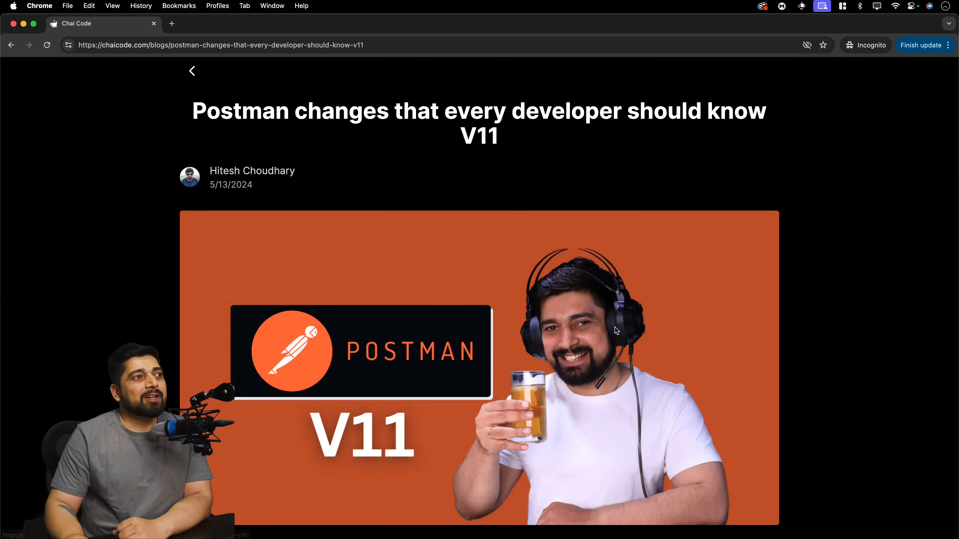
mouse_move(100, 221)
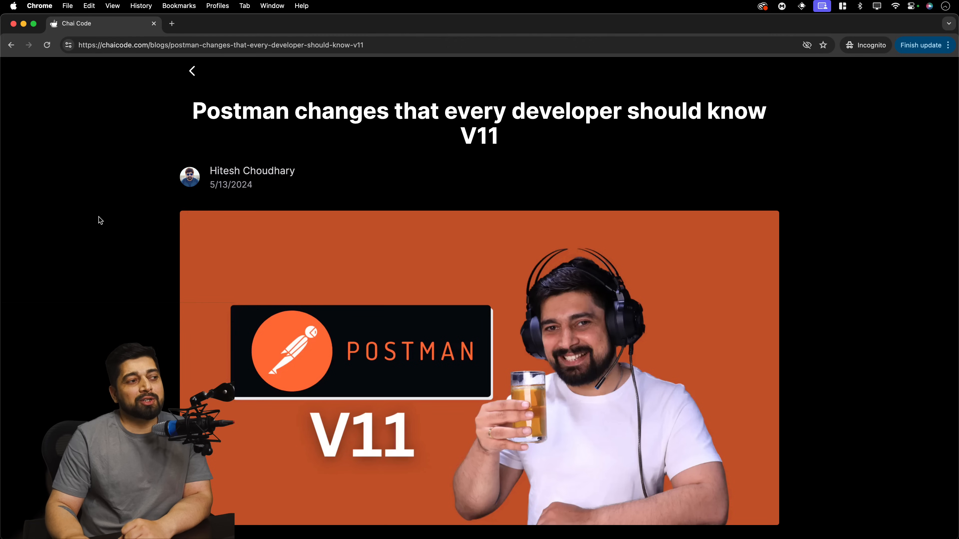
mouse_move(113, 213)
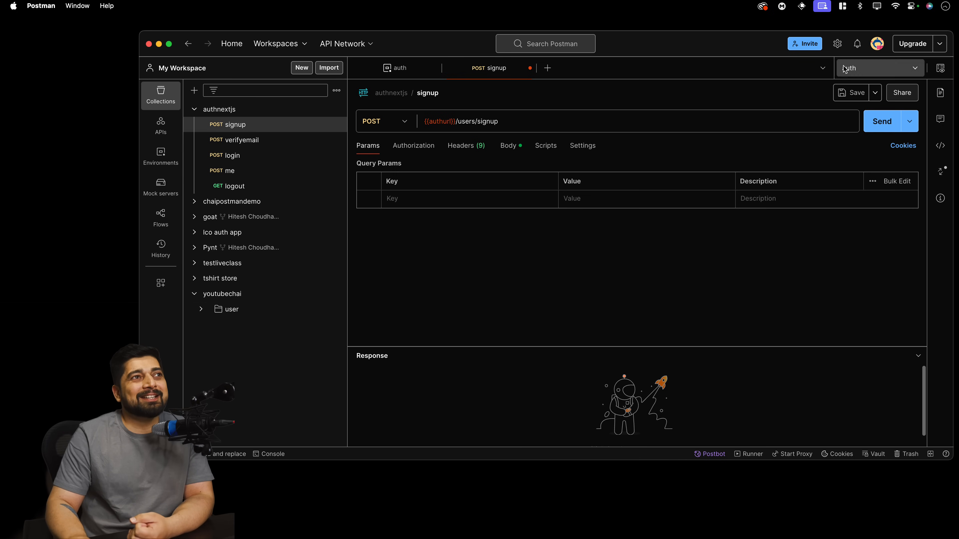
- Check in Settings > About that the installed Postman version is 11.0.12
left_click(838, 43)
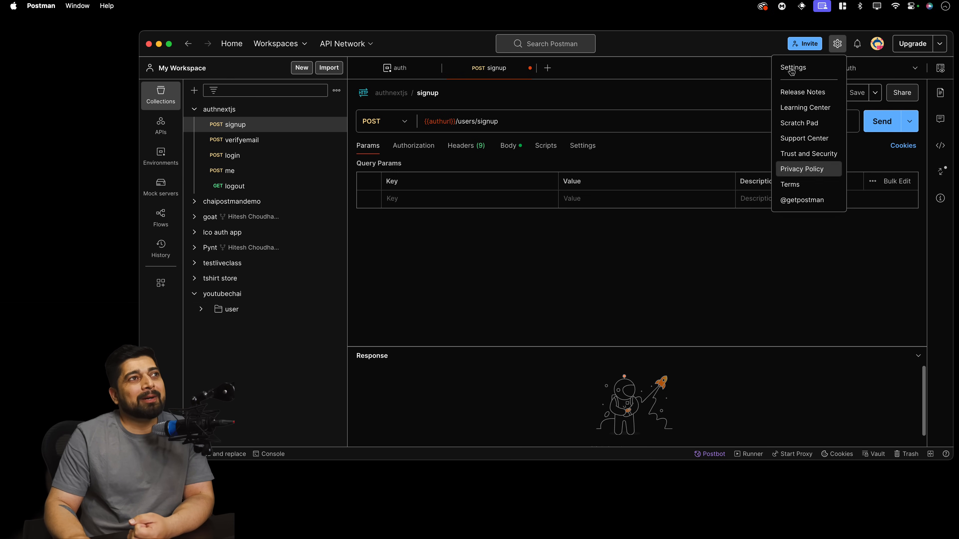
left_click(793, 67)
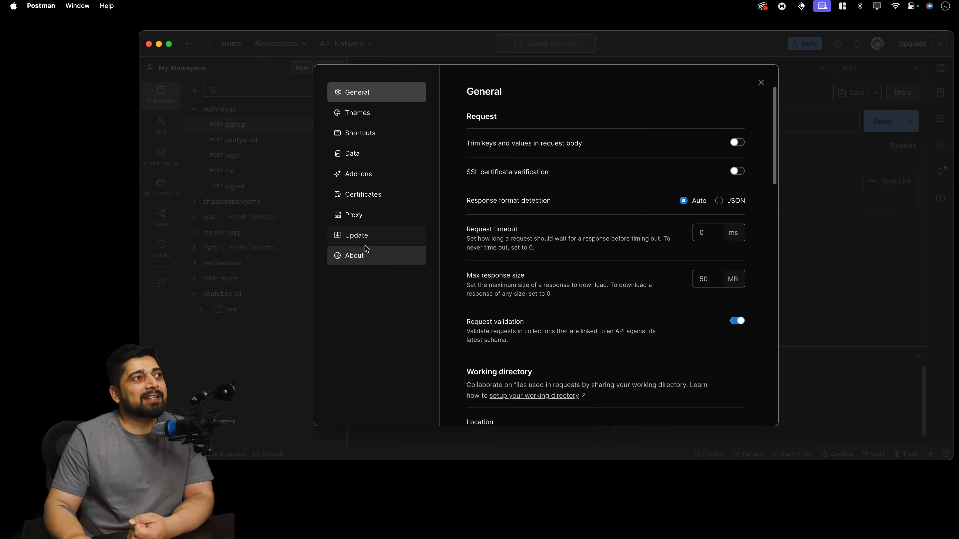
left_click(353, 256)
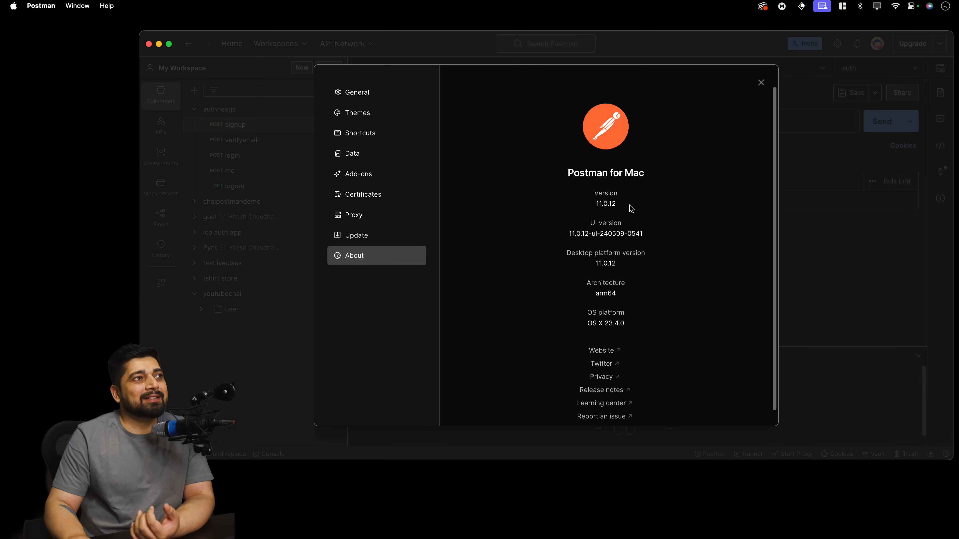
mouse_move(550, 206)
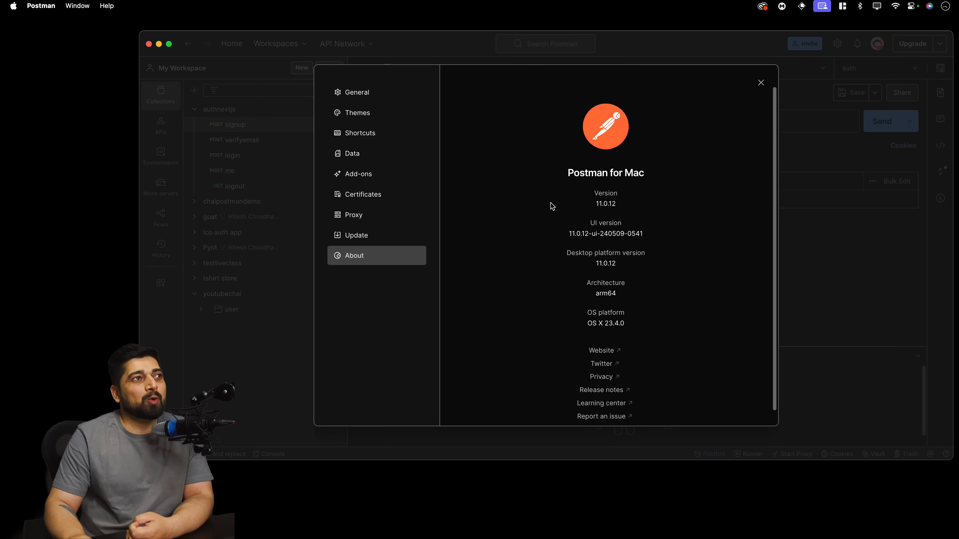
mouse_move(558, 177)
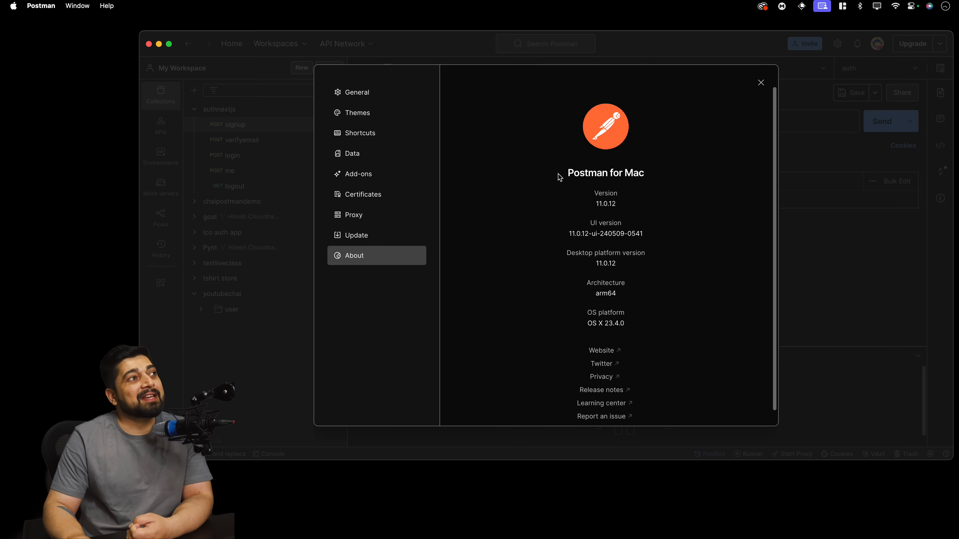
- Apply the Ayu Dark colour theme and close the settings dialog
left_click(357, 112)
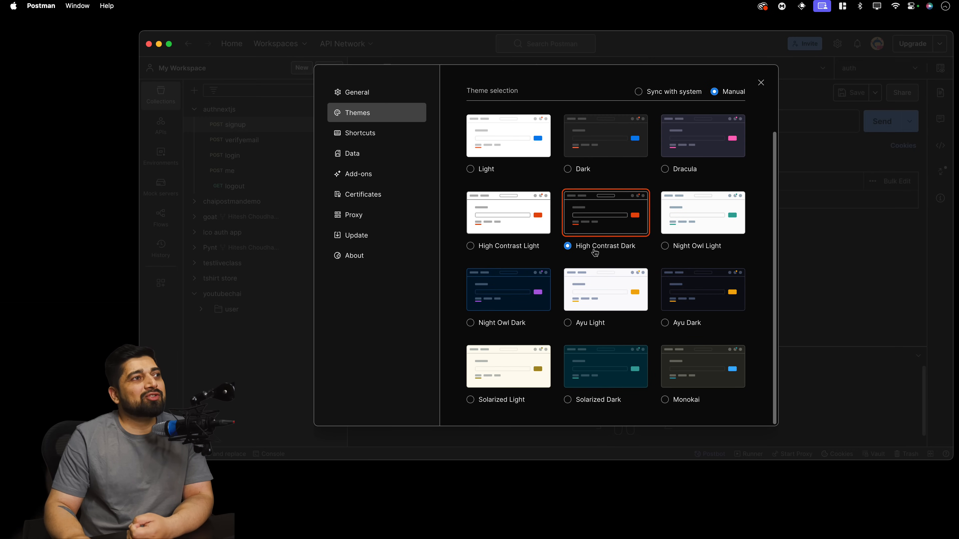
left_click(702, 289)
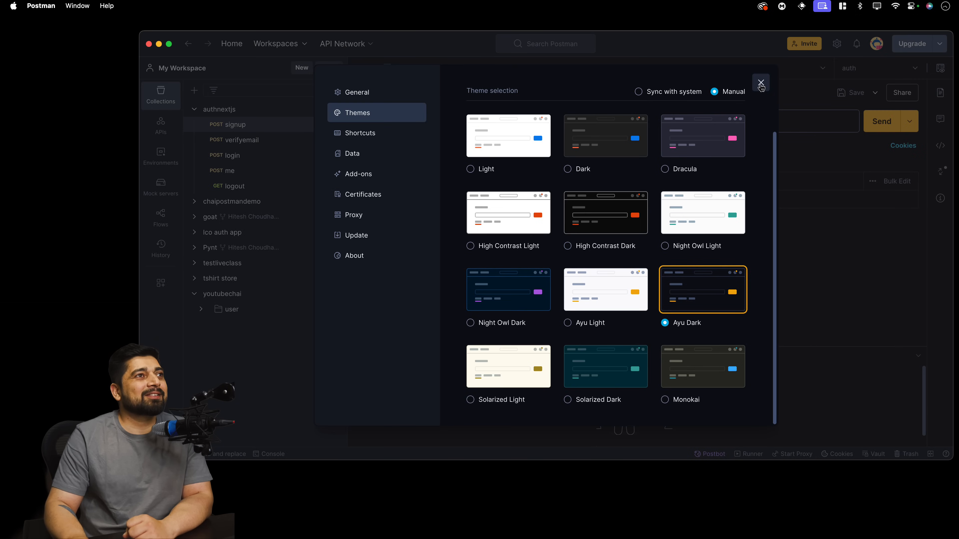
left_click(760, 84)
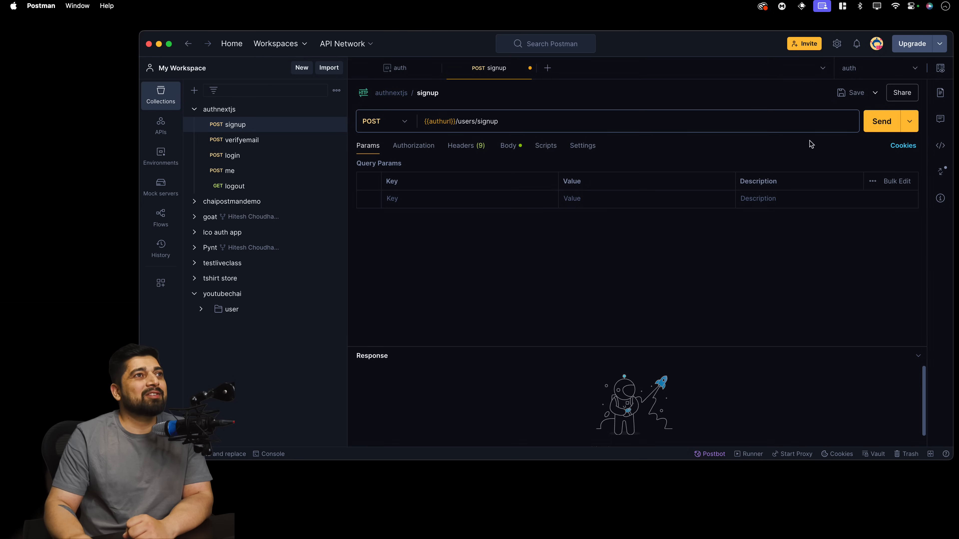
mouse_move(697, 111)
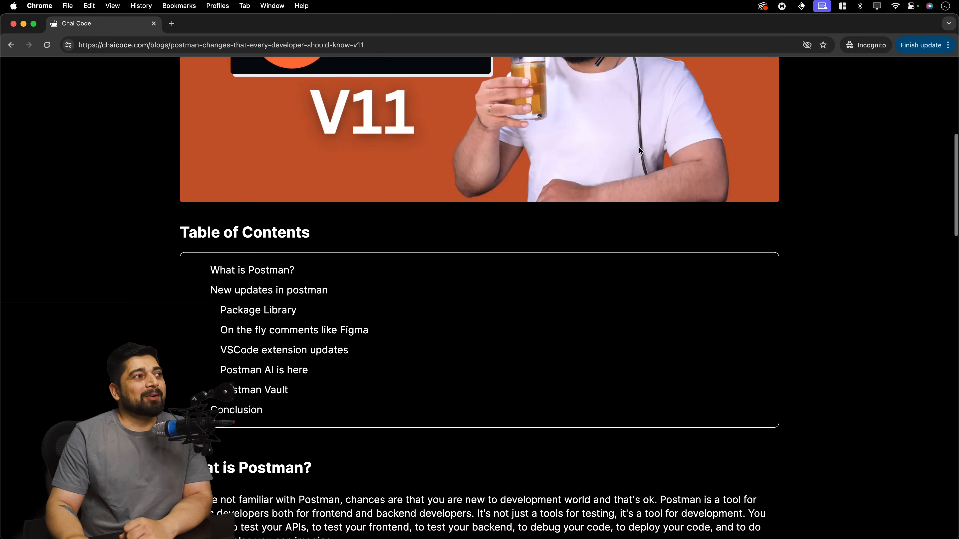
- Scroll the article past the table of contents to the "What is Postman?" section
scroll("down", 3)
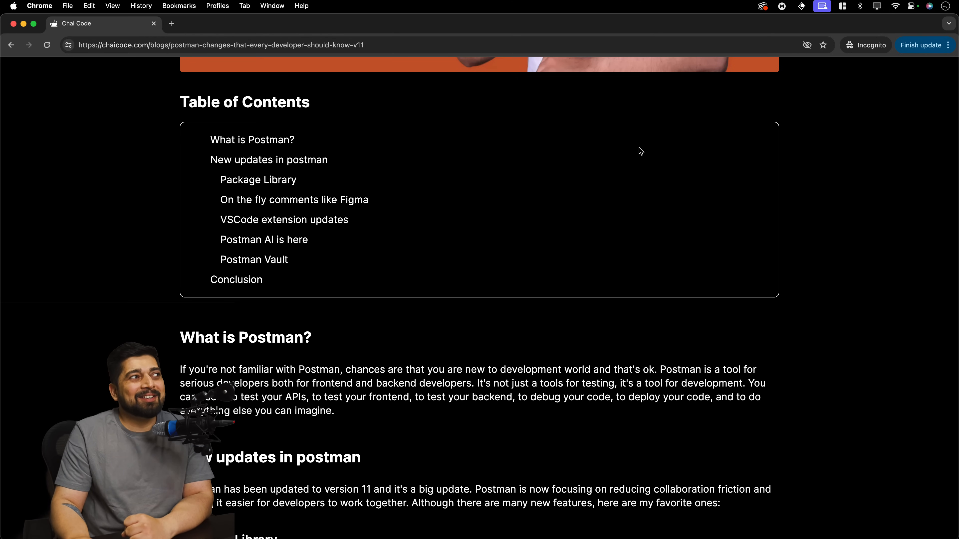
scroll("down", 3)
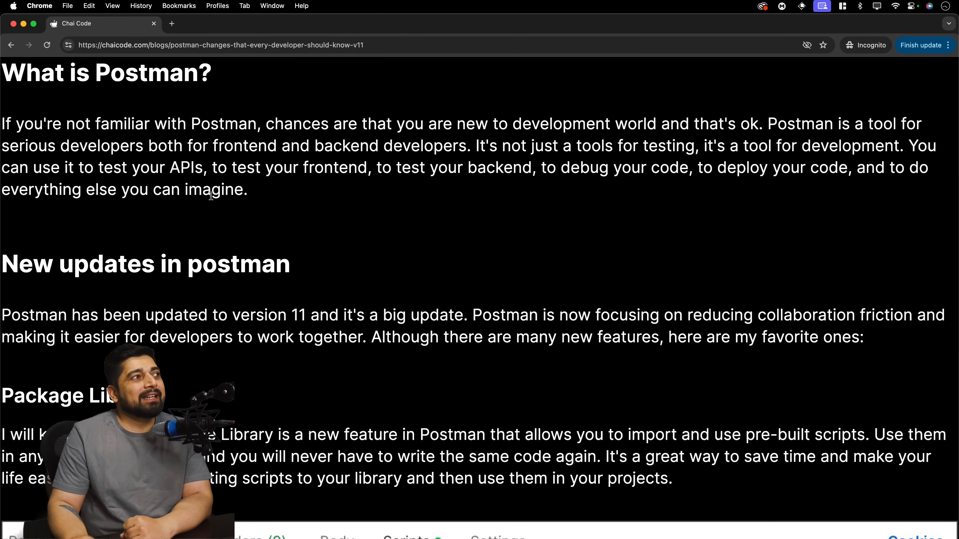
- Scroll the article to the New updates and Package Library sections with the scripts screenshot
scroll("up", 3)
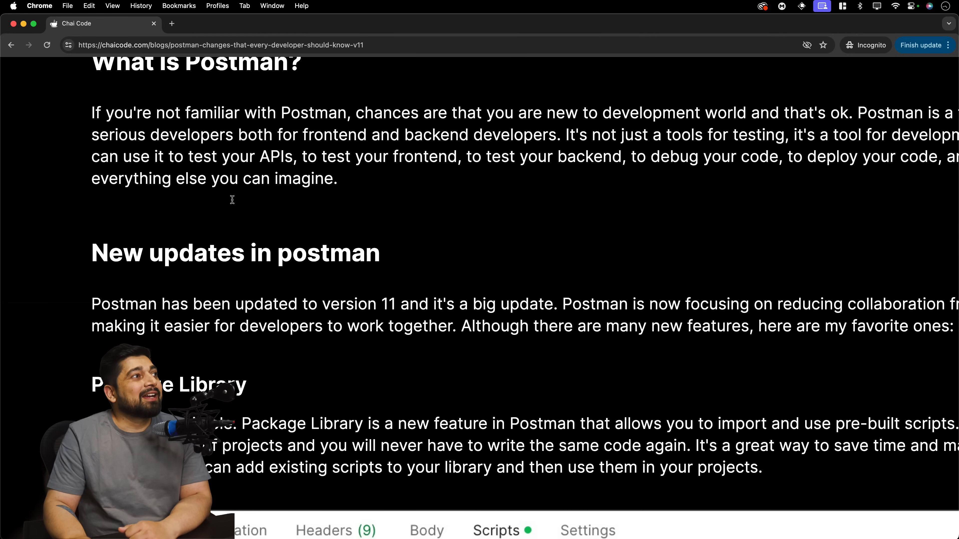
scroll("down", 3)
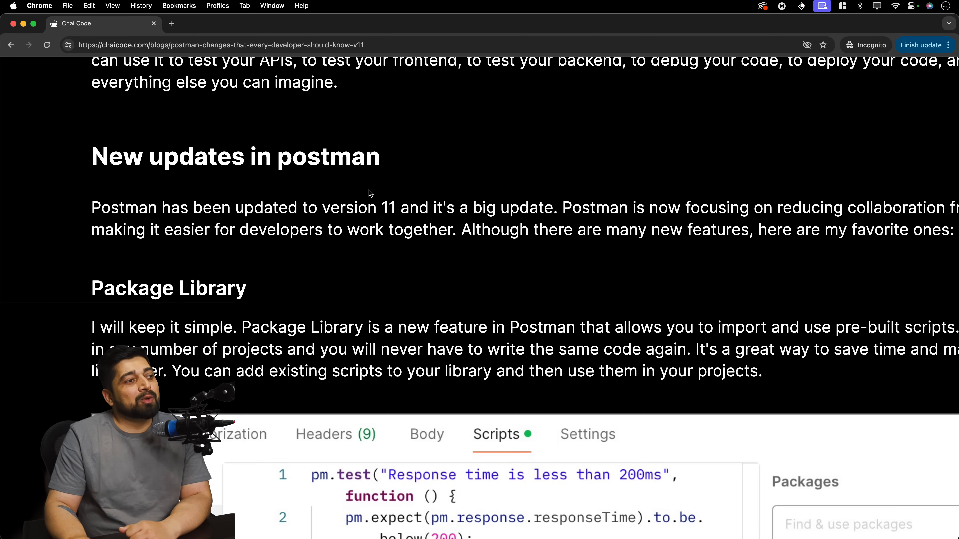
scroll("down", 3)
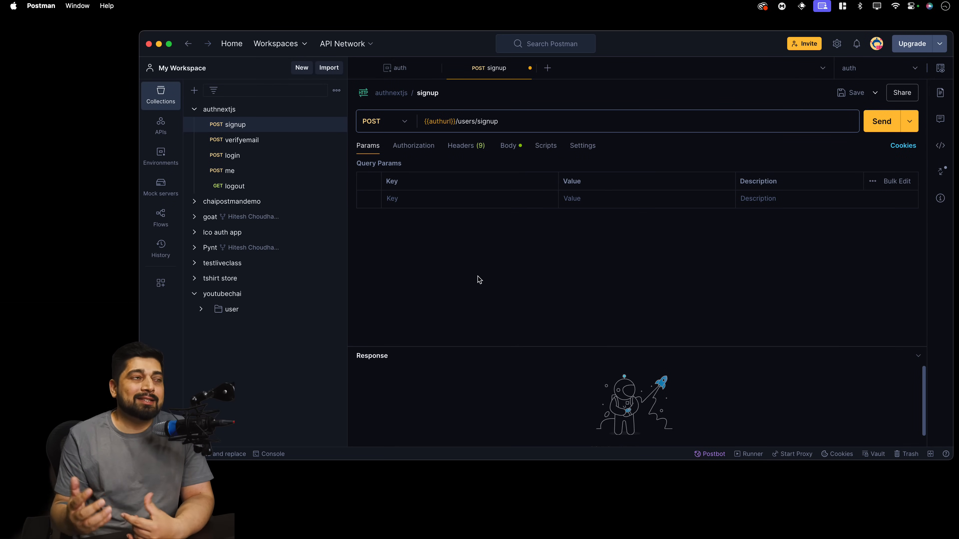
mouse_move(224, 118)
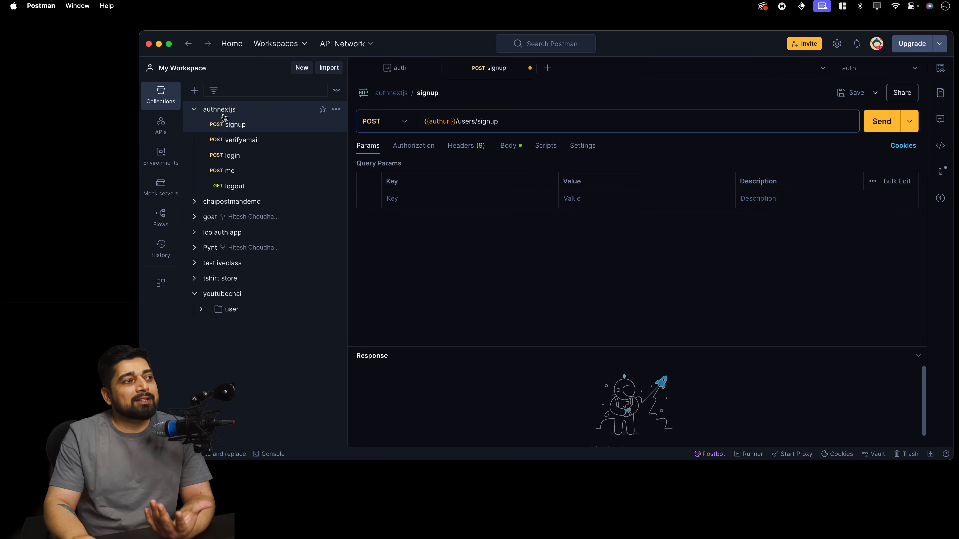
mouse_move(234, 139)
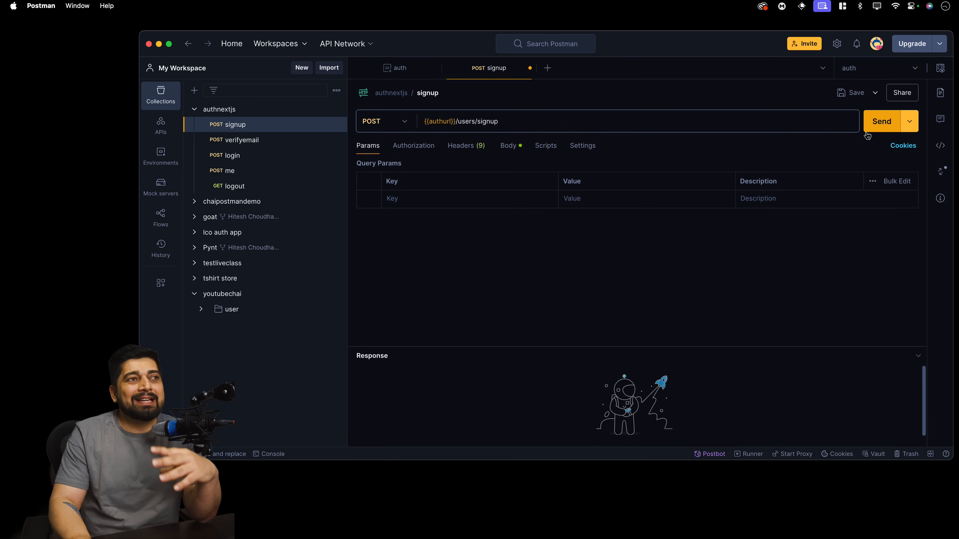
mouse_move(850, 136)
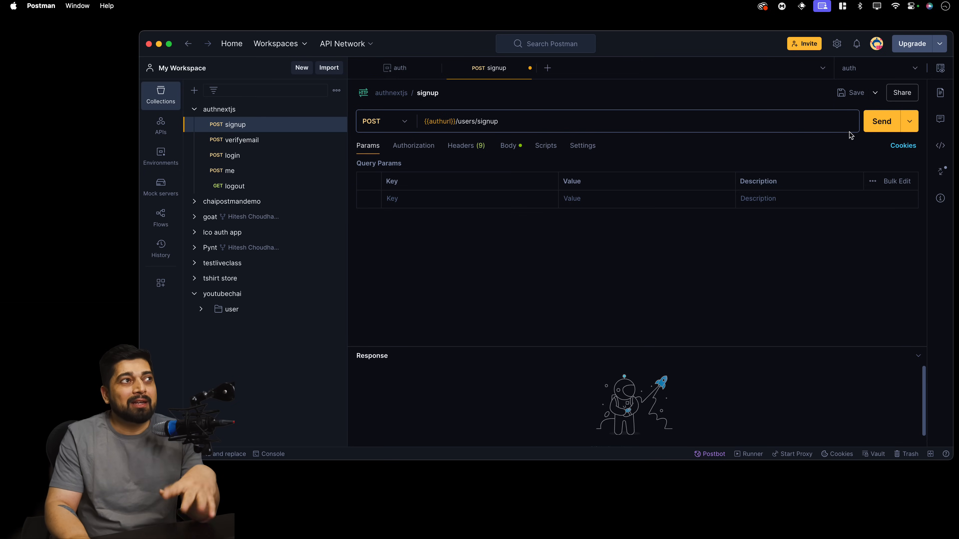
mouse_move(675, 150)
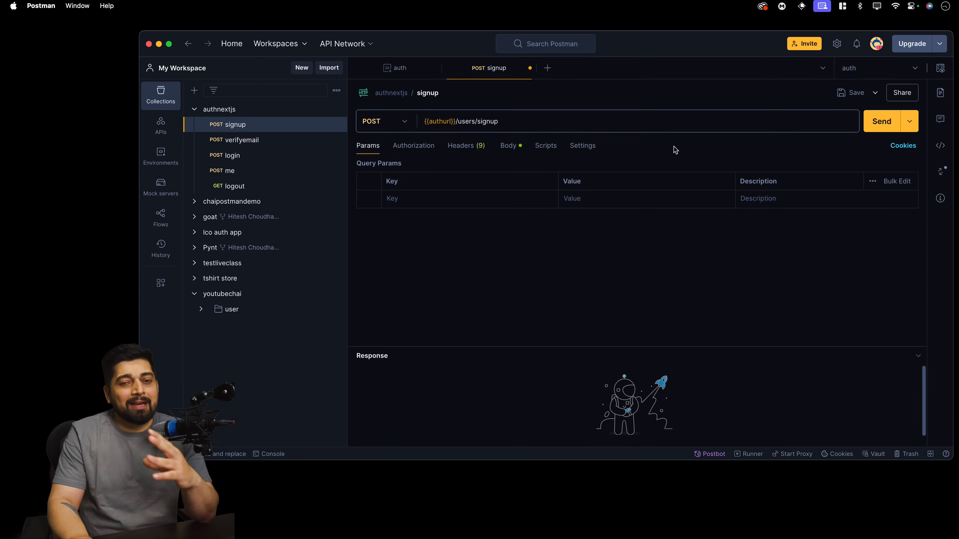
mouse_move(737, 137)
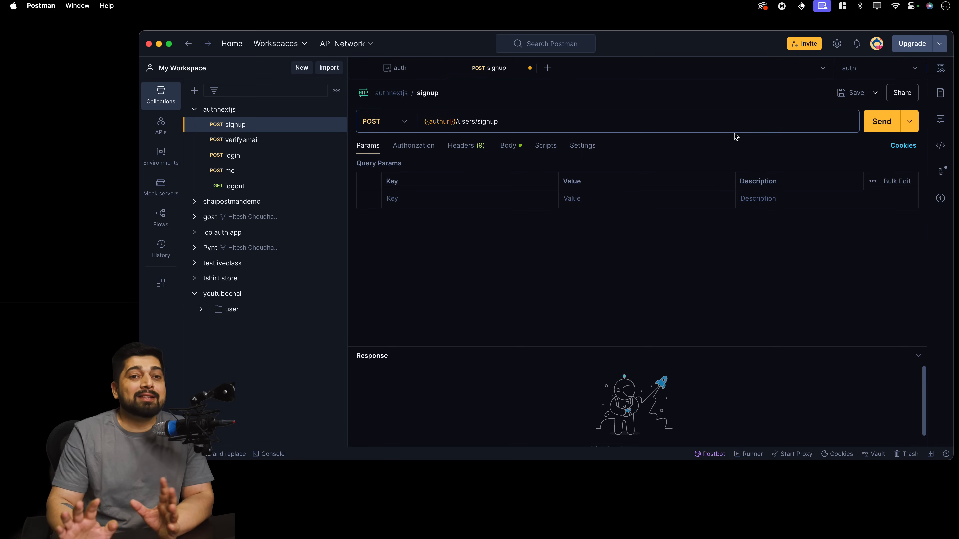
mouse_move(611, 166)
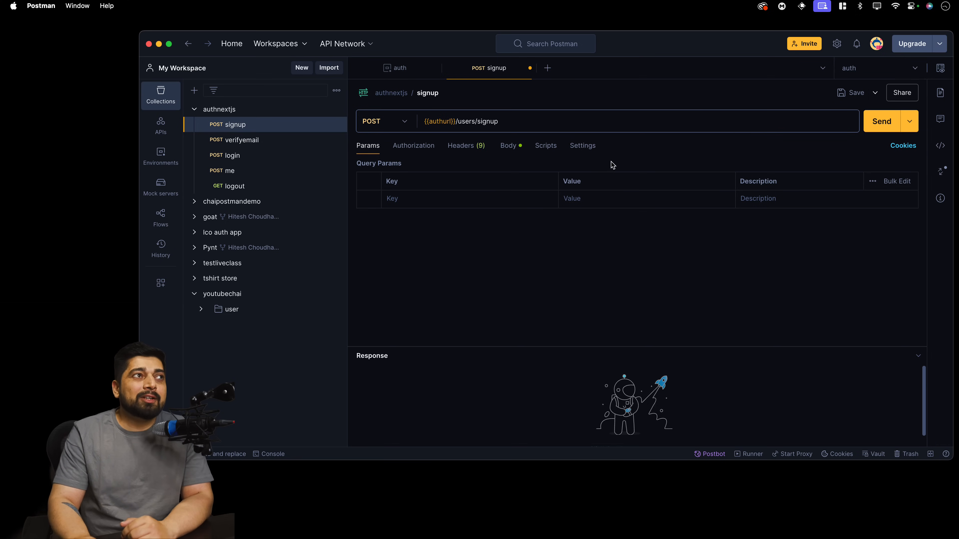
- Show the signup request's Scripts area with the empty Post-response editor
left_click(545, 145)
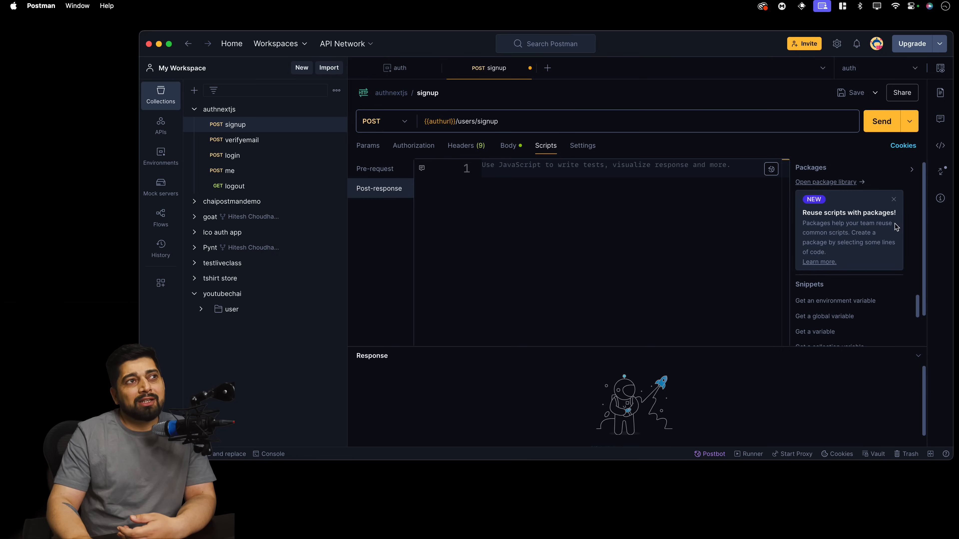
mouse_move(864, 195)
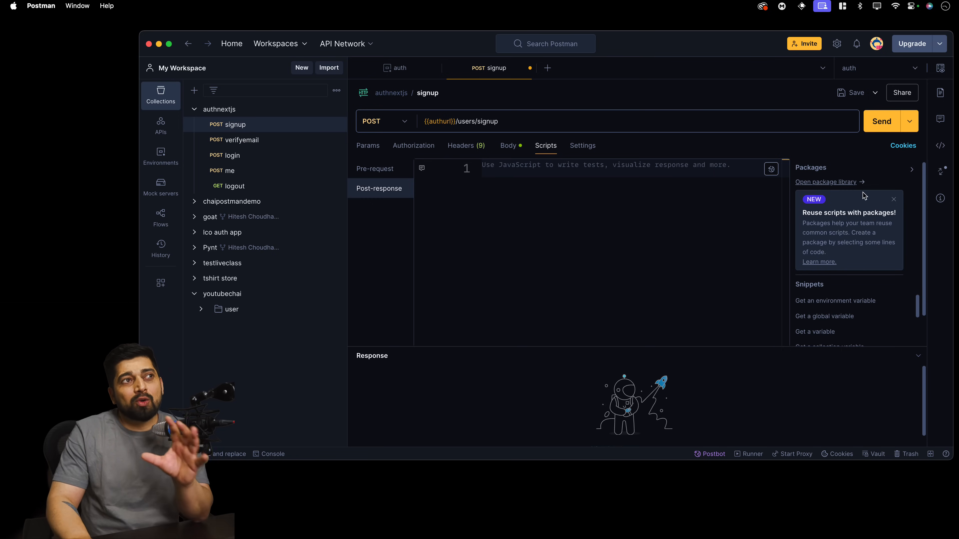
- Open the empty Package Library and start a new package with its starter template
left_click(825, 182)
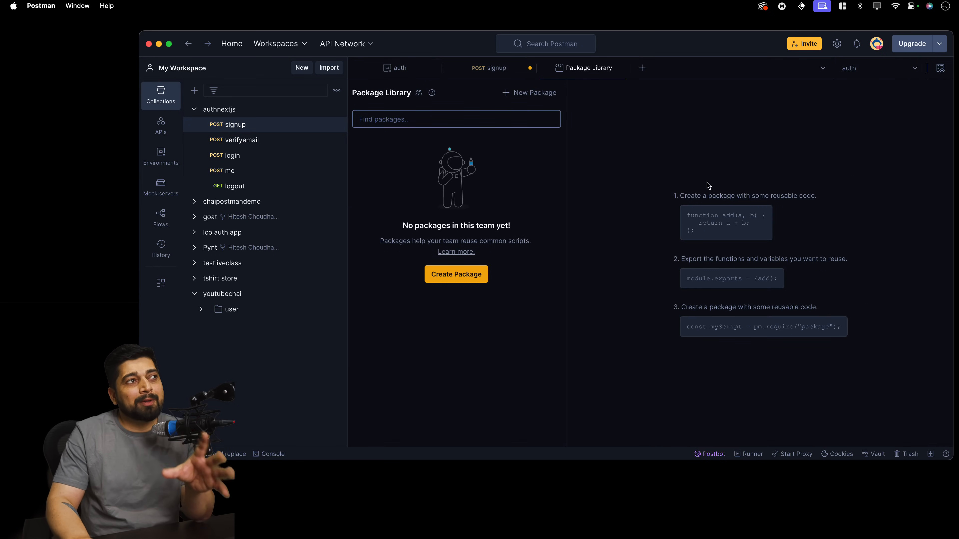
mouse_move(479, 293)
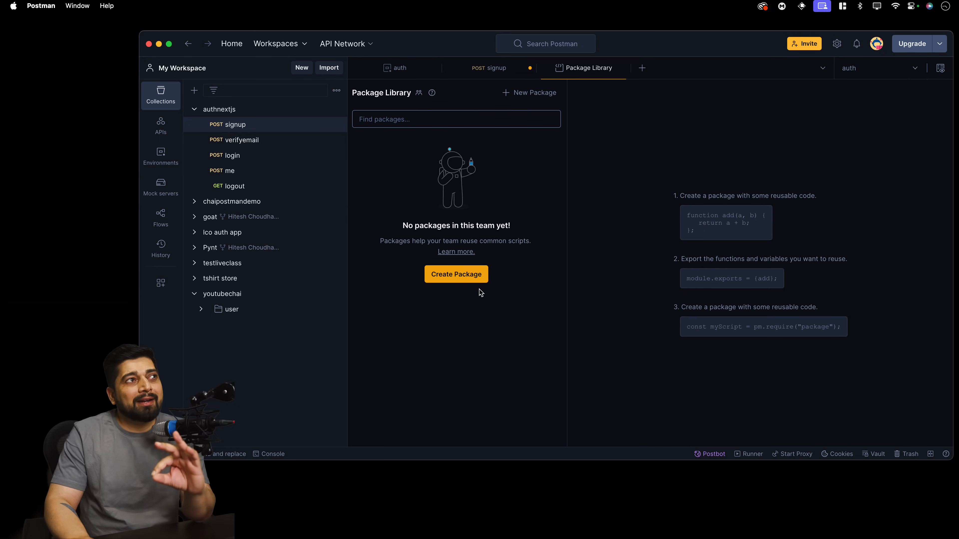
left_click(456, 274)
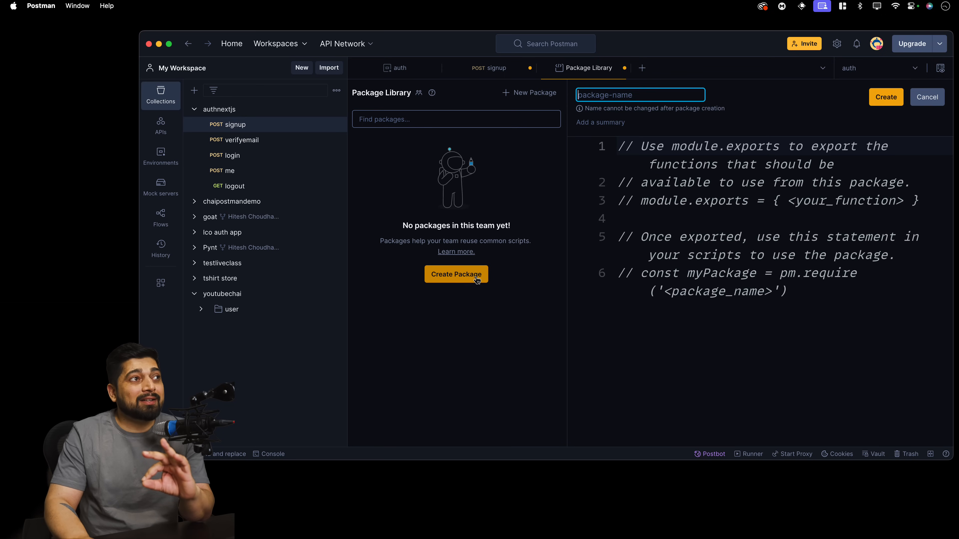
mouse_move(678, 164)
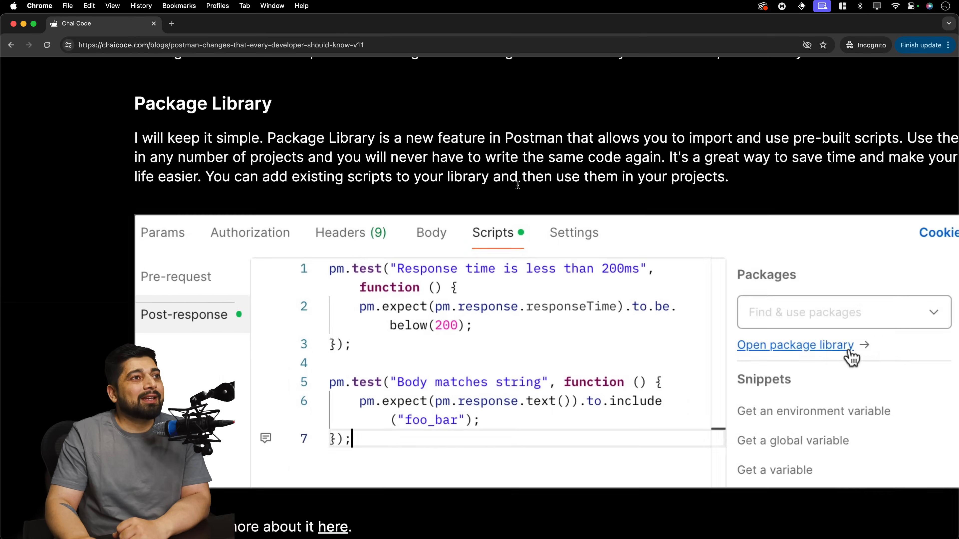
- Scroll the article to the Package Library section and its read-more link
scroll("up", 3)
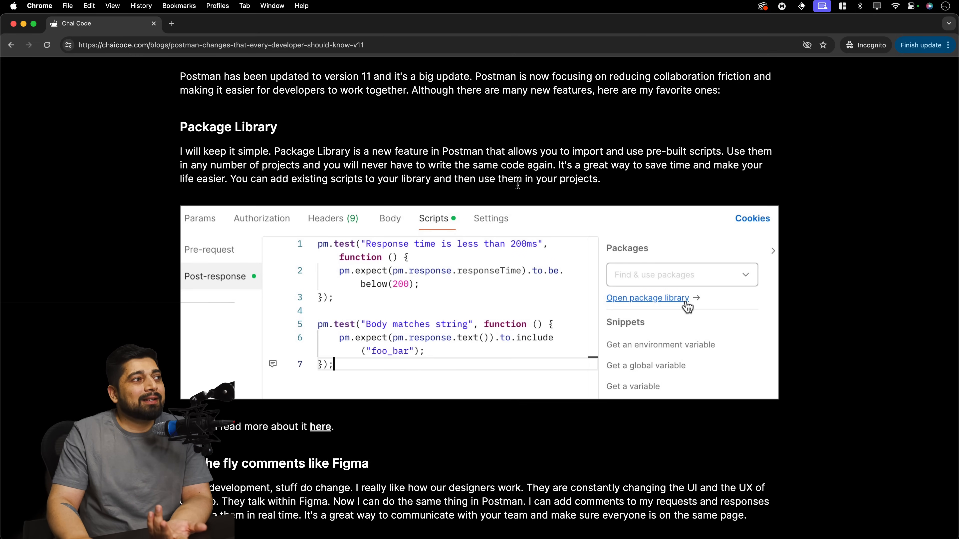
scroll("down", 3)
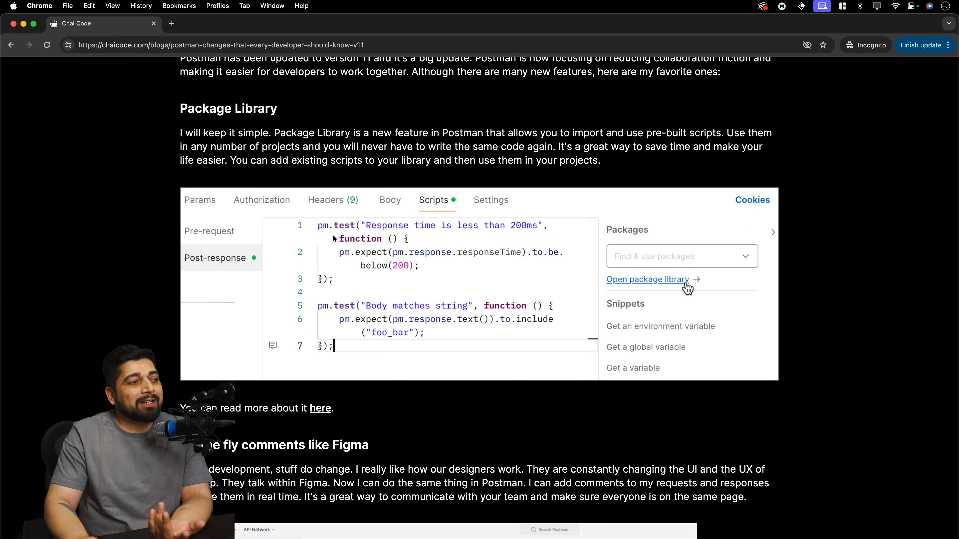
mouse_move(400, 281)
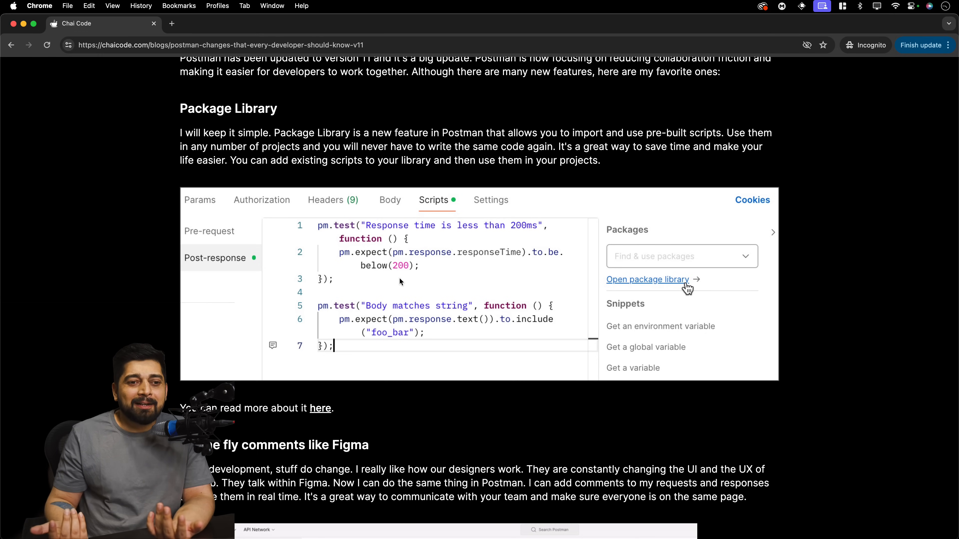
mouse_move(464, 278)
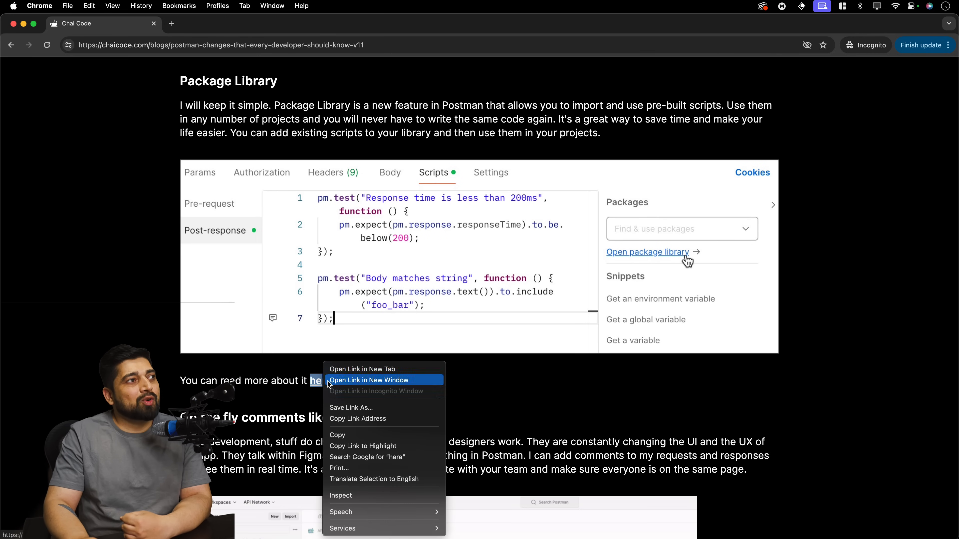
- Open the "Reuse scripts in Postman" docs in a new tab and scroll through them
left_click(362, 368)
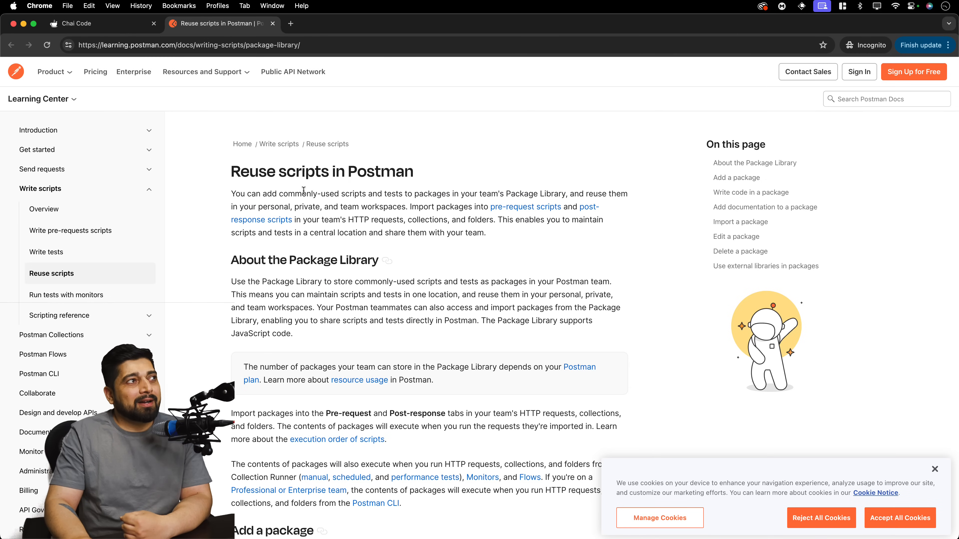
scroll("down", 3)
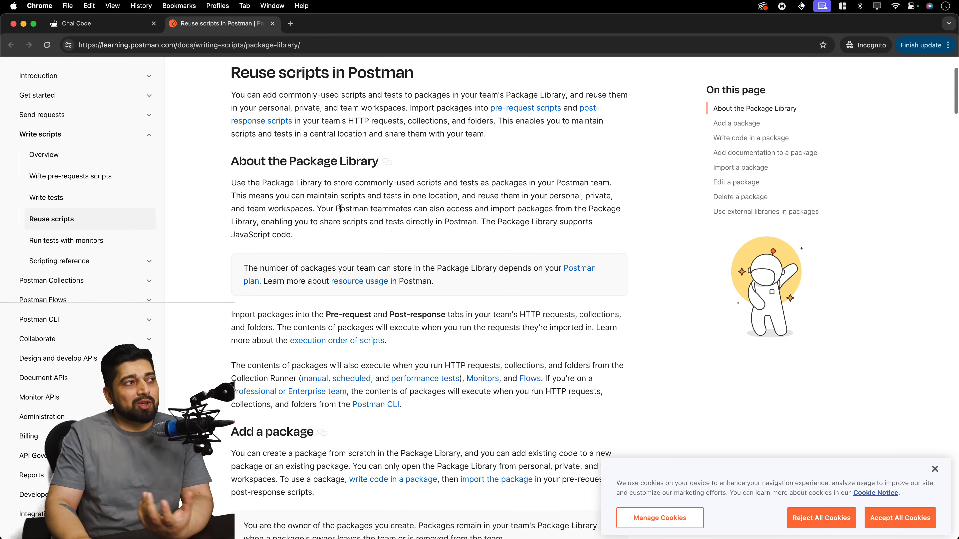
scroll("down", 3)
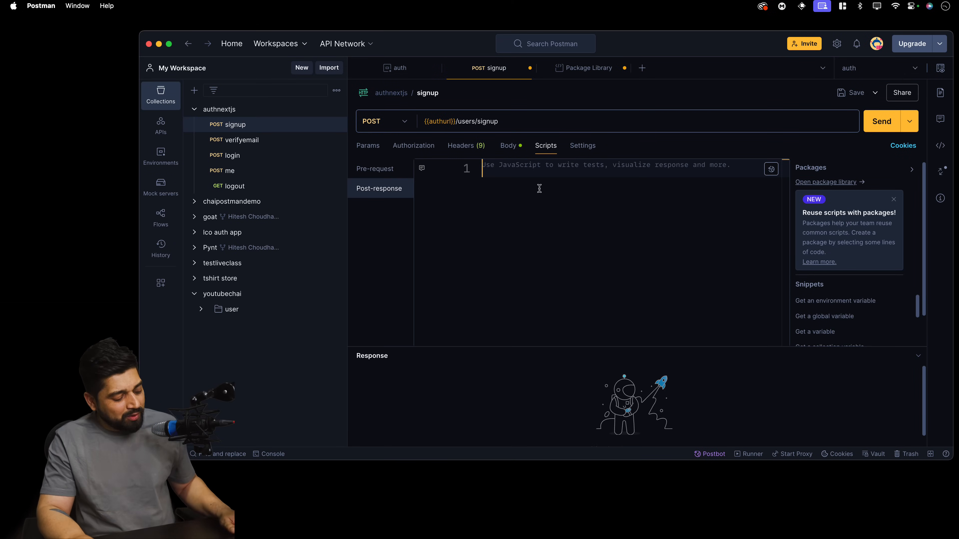
- Write the word "test" in the signup request's post-response script
type("test")
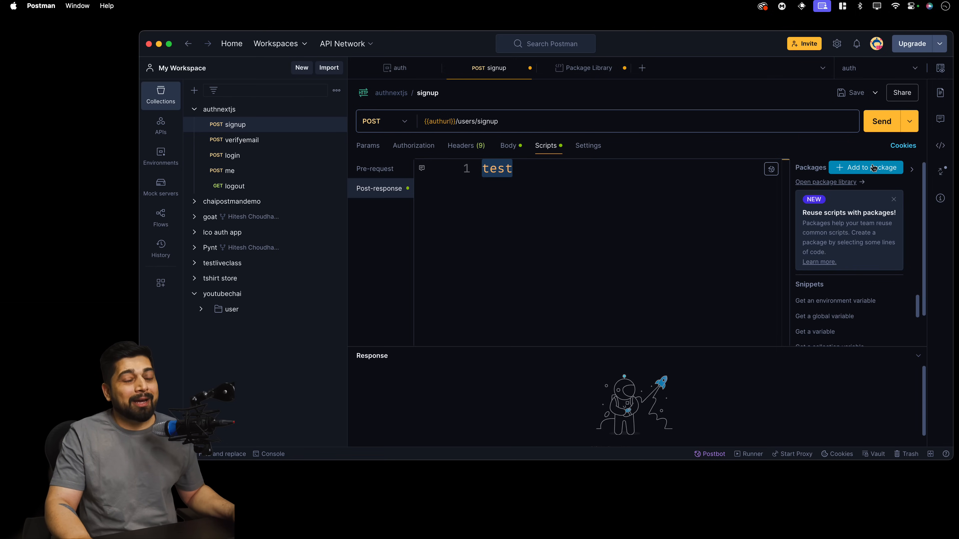
mouse_move(686, 237)
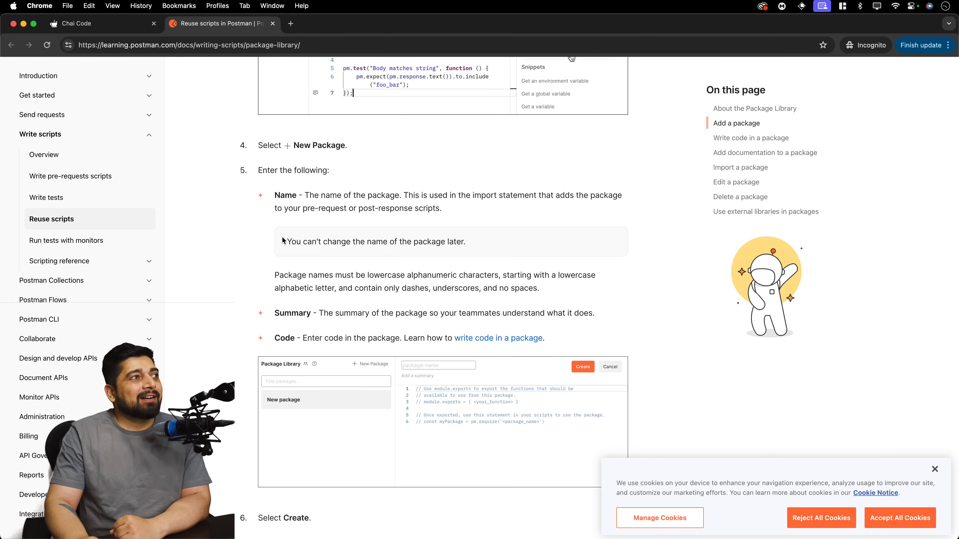
scroll("down", 3)
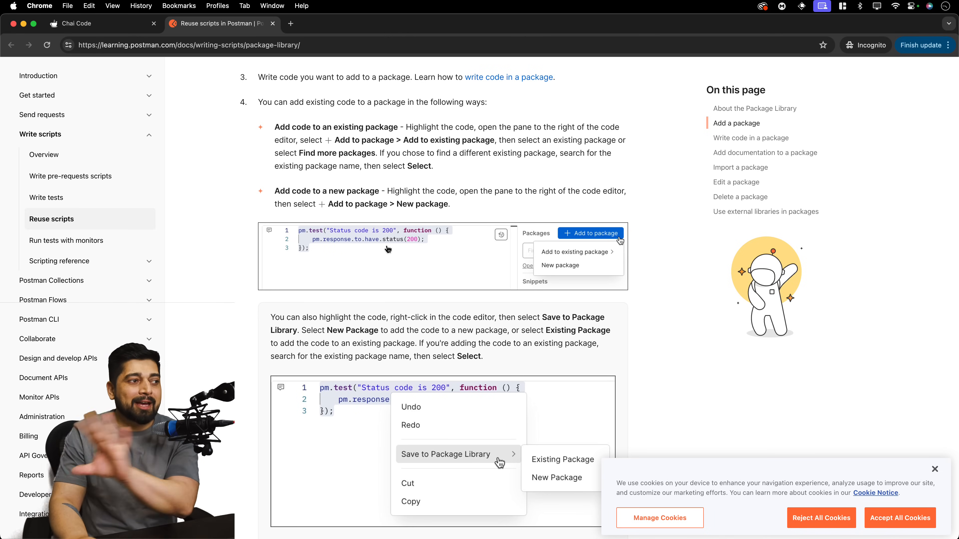
scroll("down", 3)
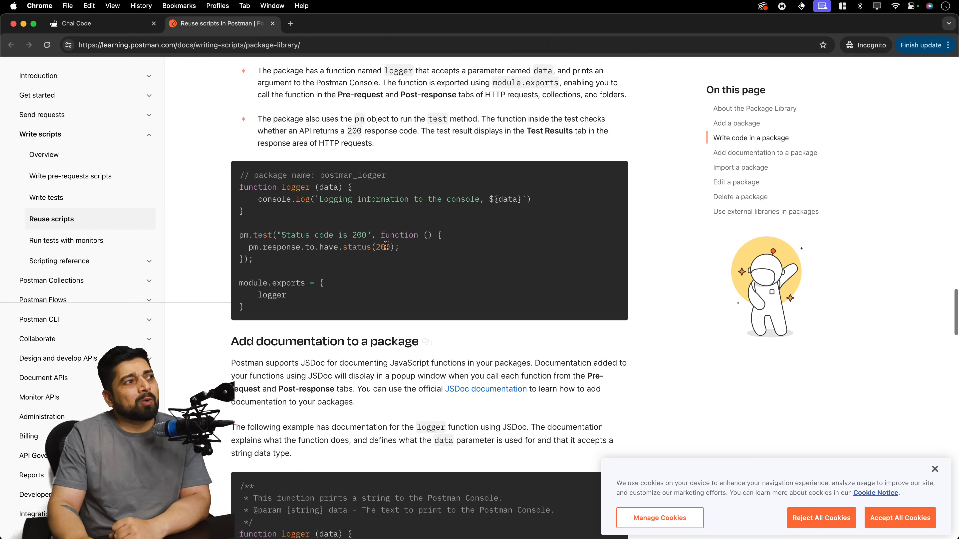
scroll("down", 3)
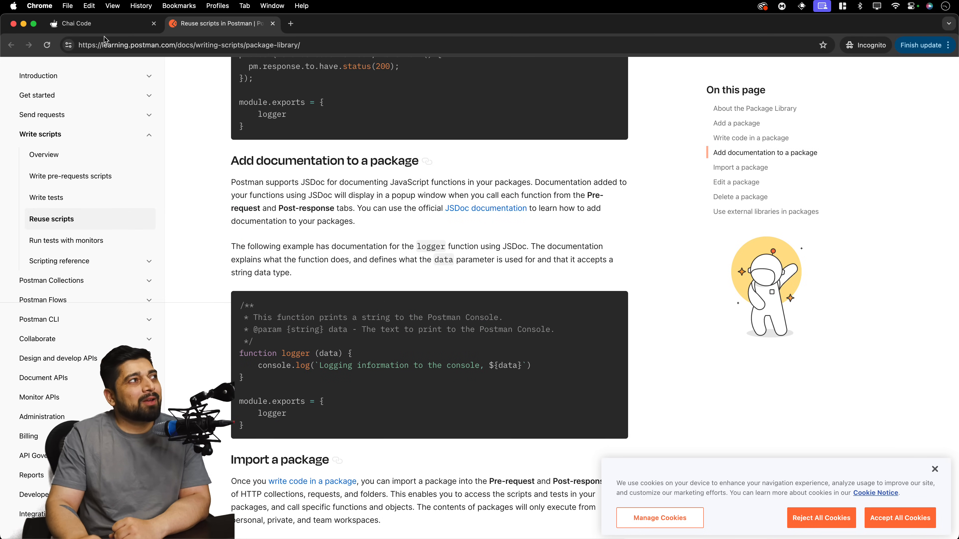
- Return to the blog post and scroll to the "On the fly comments like Figma" section
left_click(74, 23)
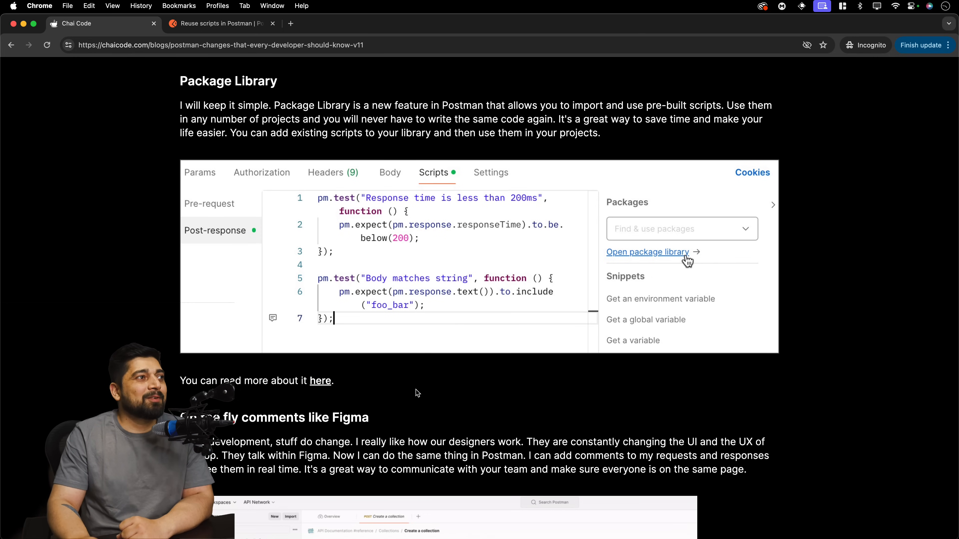
scroll("down", 3)
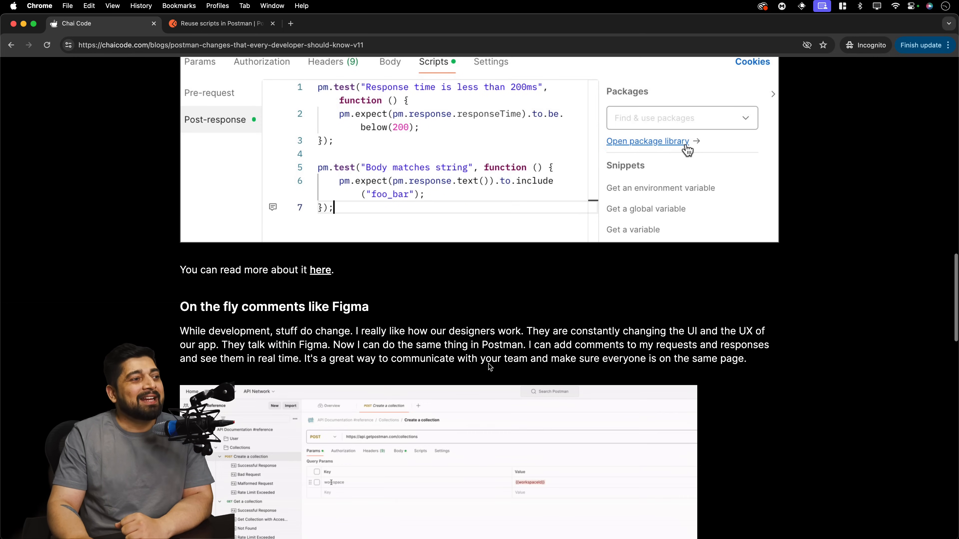
scroll("down", 3)
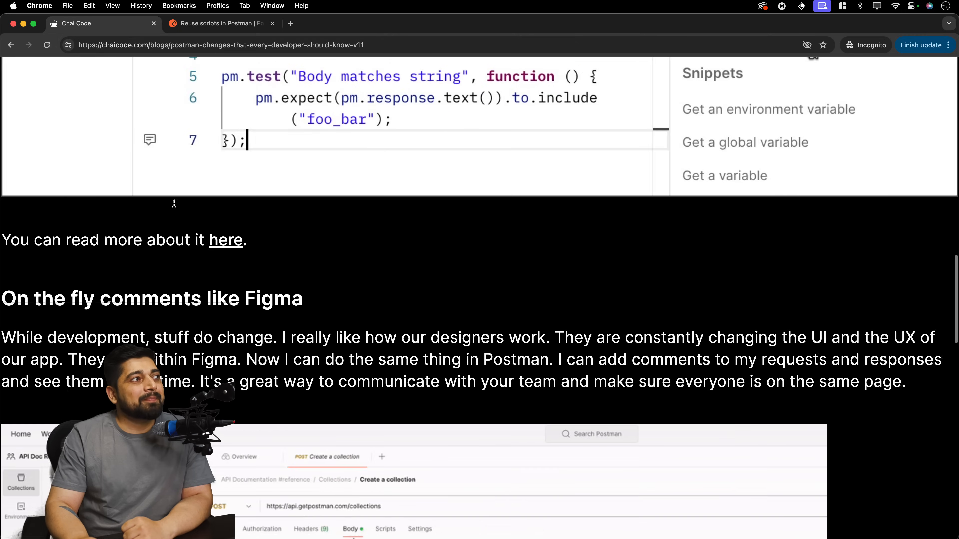
scroll("down", 3)
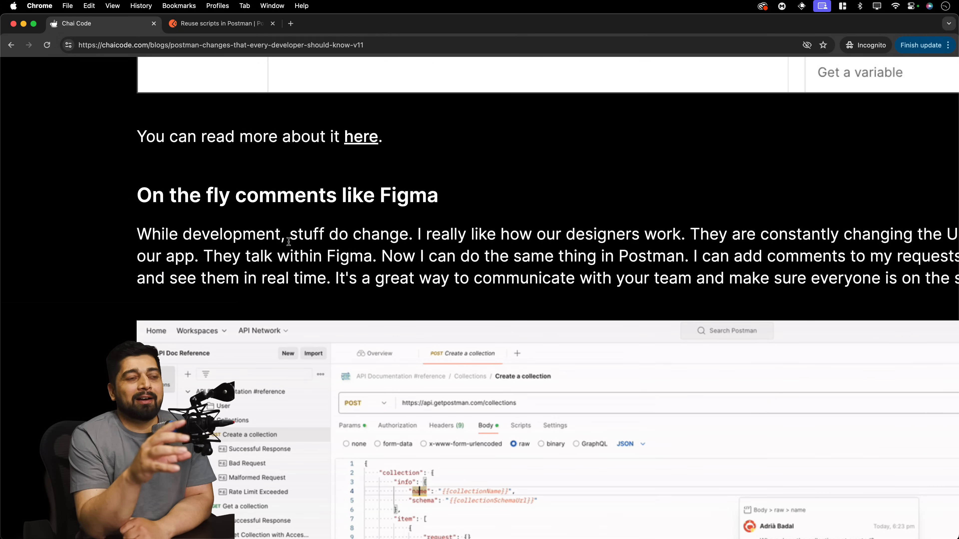
- Enter the comment "Is this optional?" in the comments screenshot area and toggle it
left_click(349, 425)
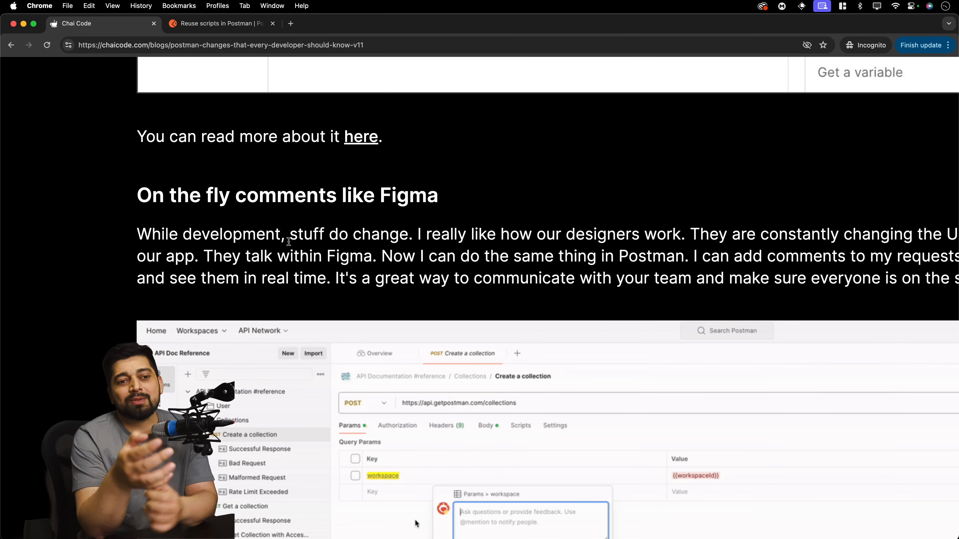
type("Is this optional?")
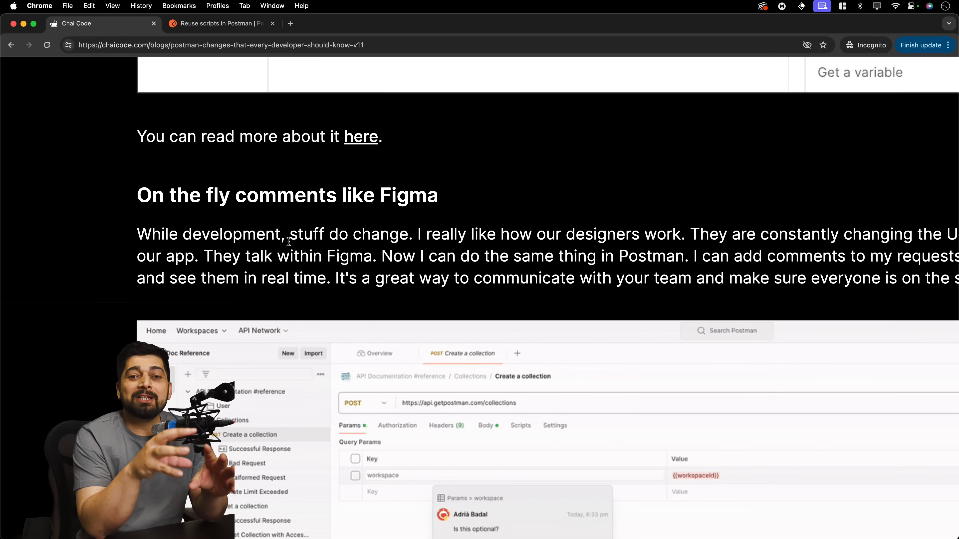
left_click(484, 426)
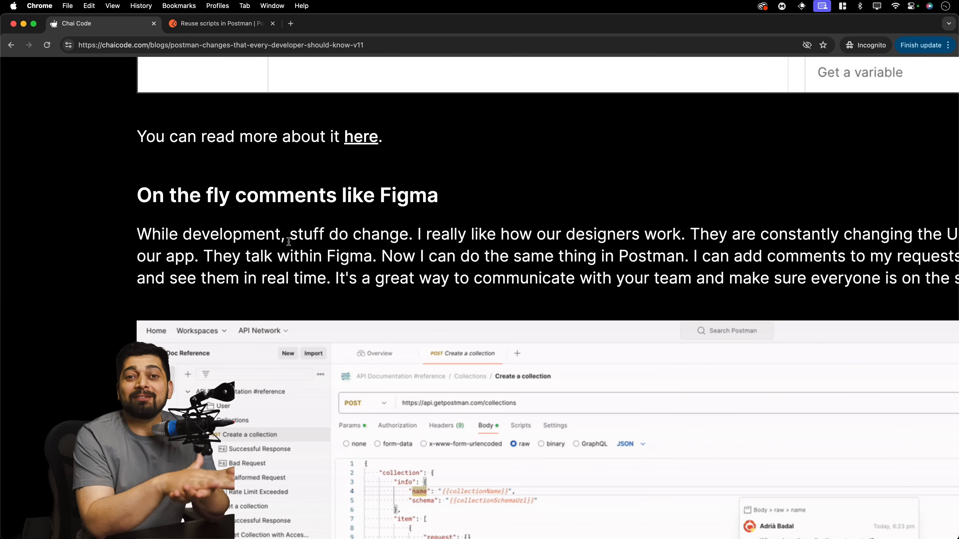
left_click(349, 425)
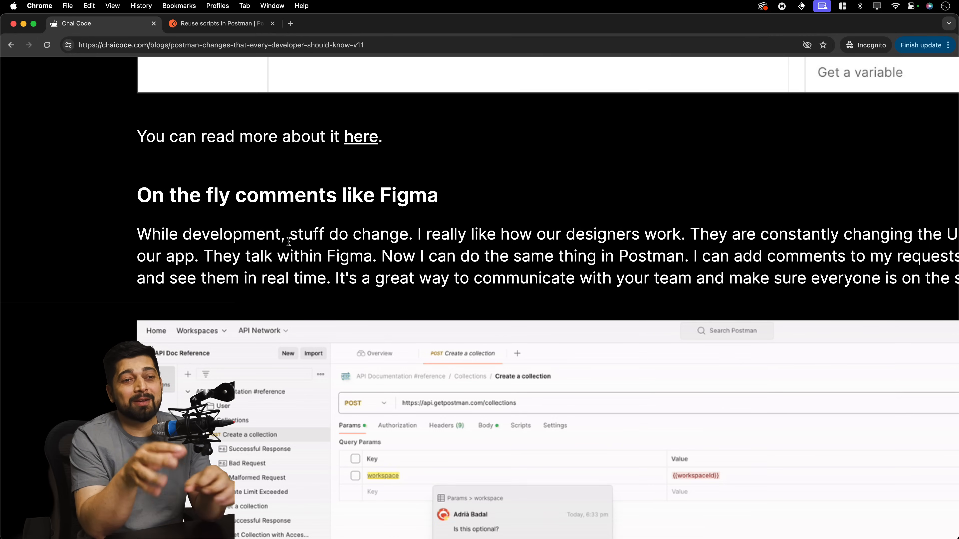
left_click(485, 426)
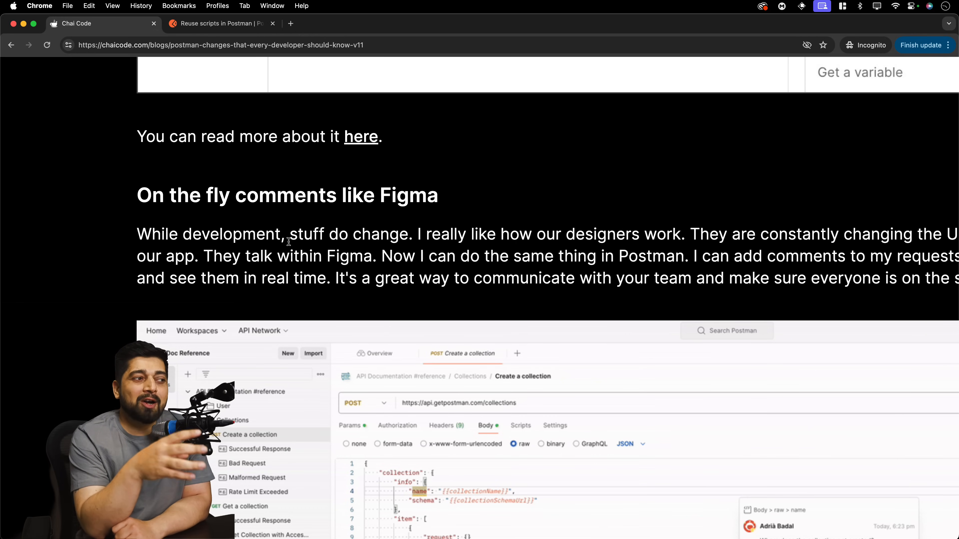
left_click(349, 425)
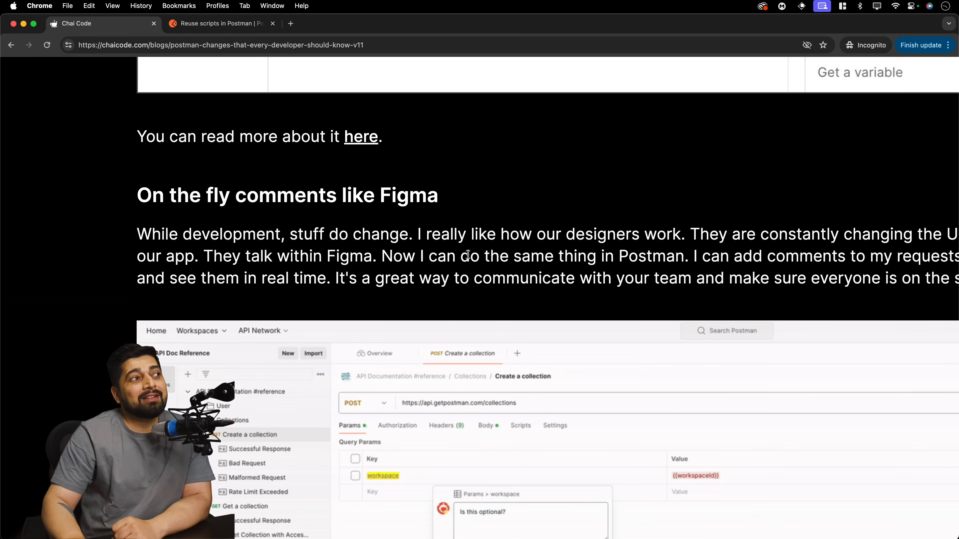
- Browse the blog's Figma-style comments demo, then bring the Postman signup request back in front
scroll("down", 3)
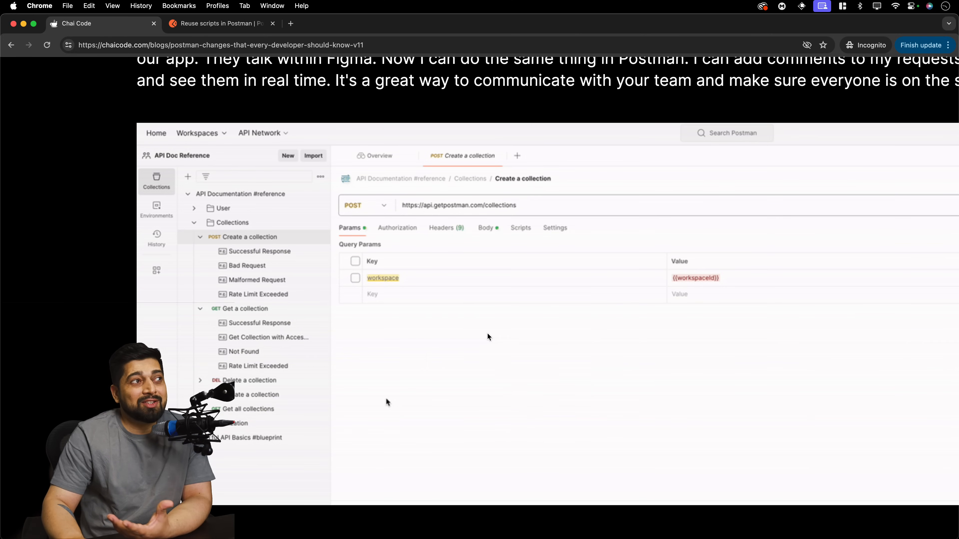
left_click(485, 228)
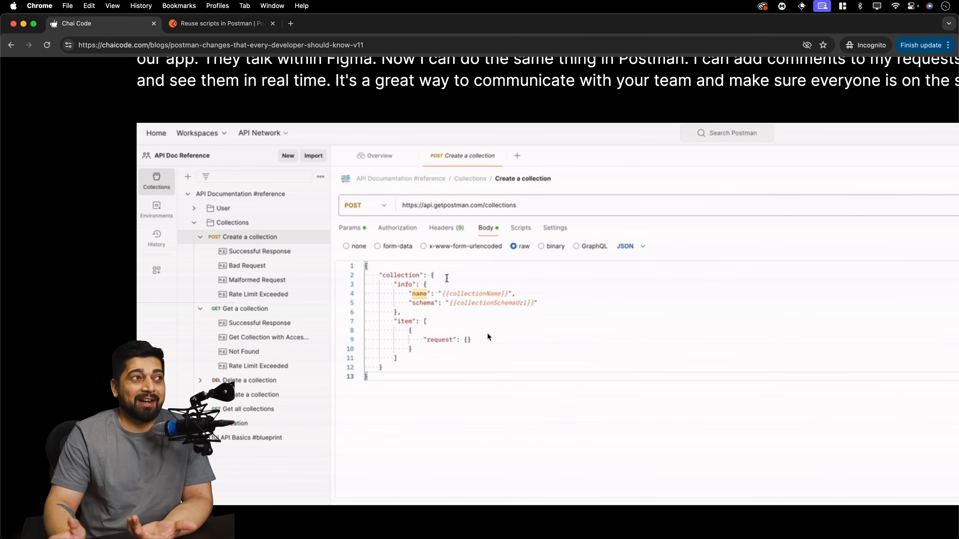
left_click(420, 293)
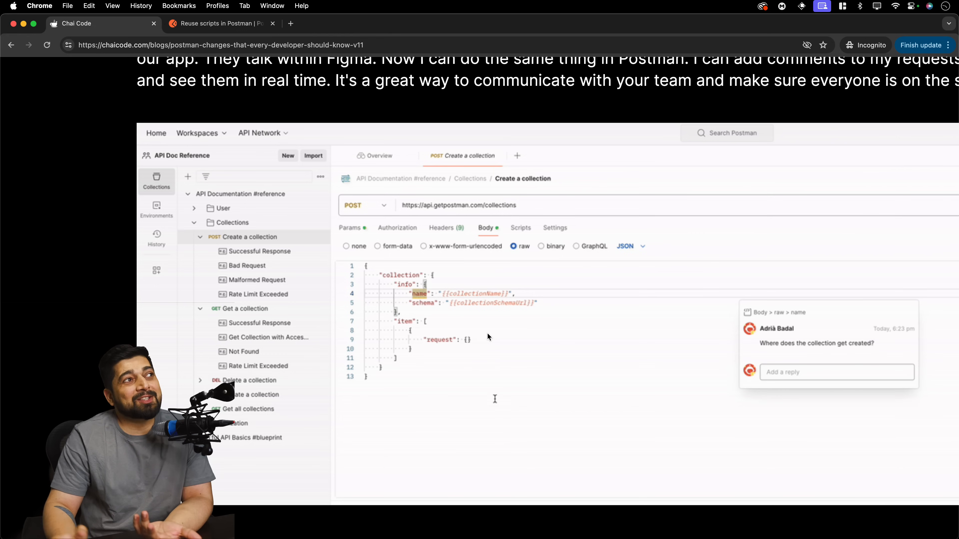
scroll("up", 3)
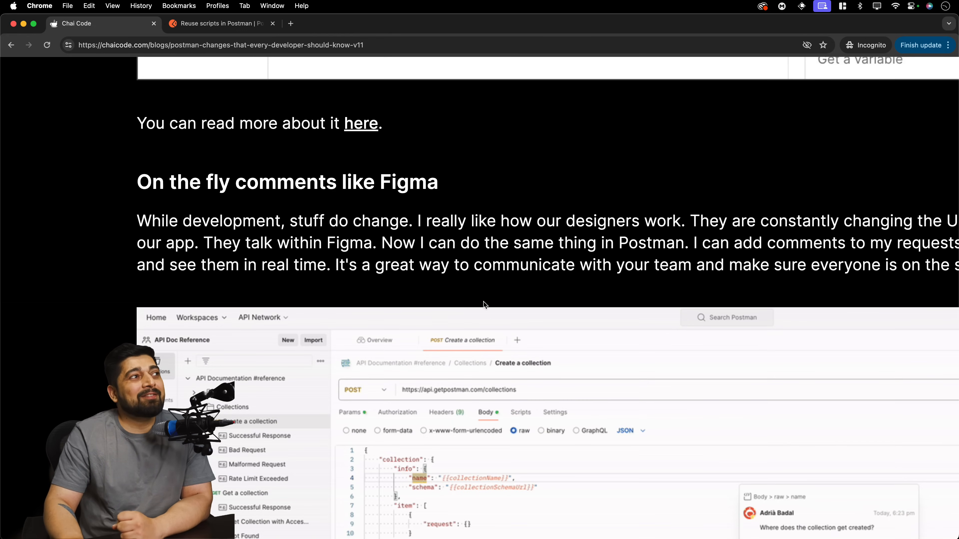
left_click(349, 412)
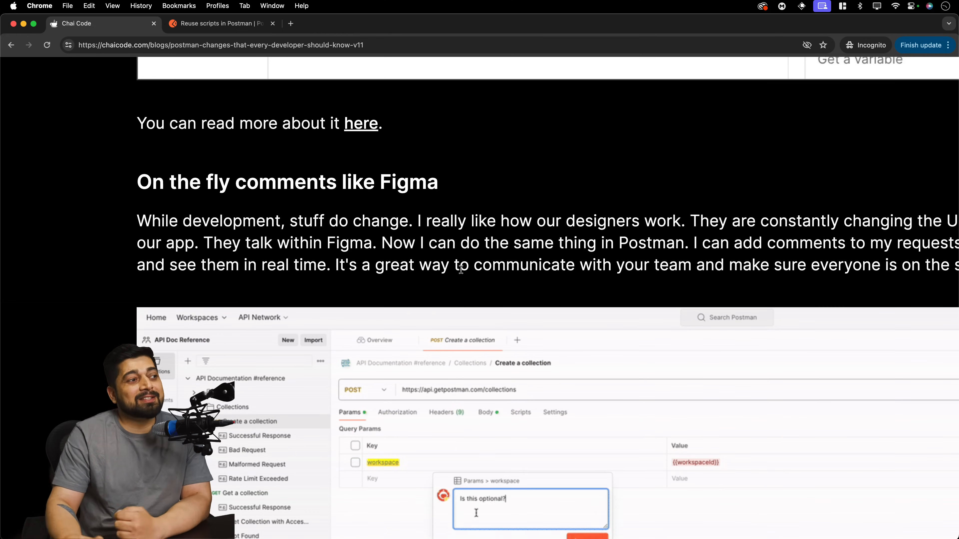
scroll("up", 3)
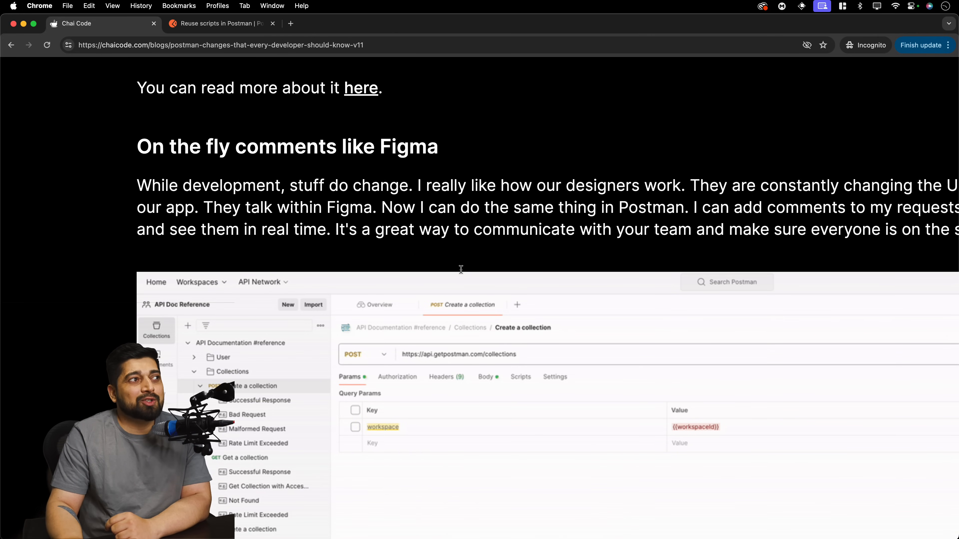
mouse_move(461, 275)
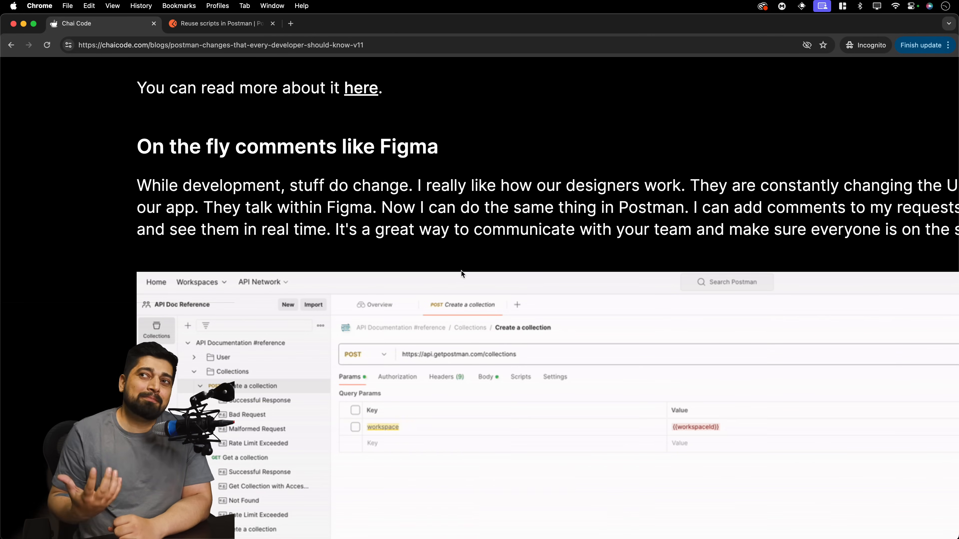
left_click(485, 377)
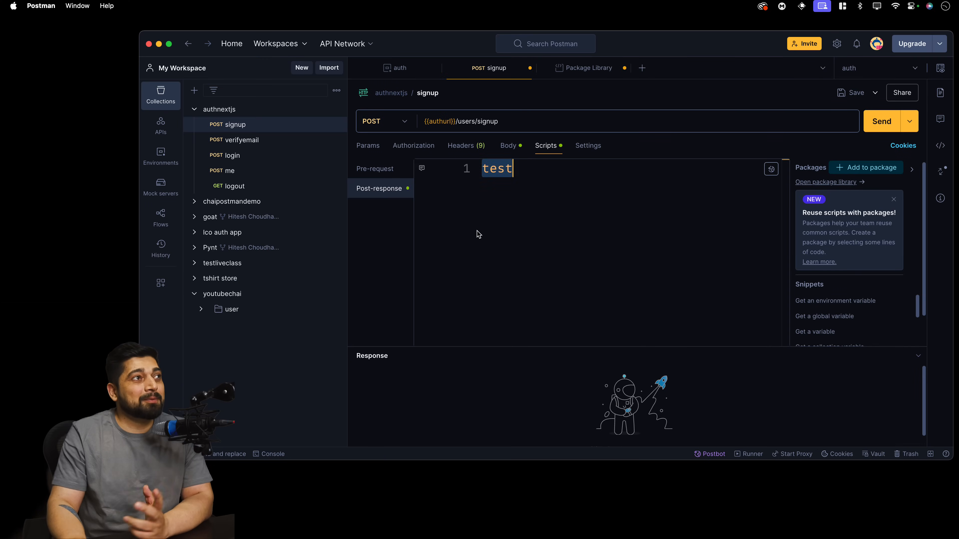
- In the verifyemail request body, select the token key and start a comment on it
left_click(237, 139)
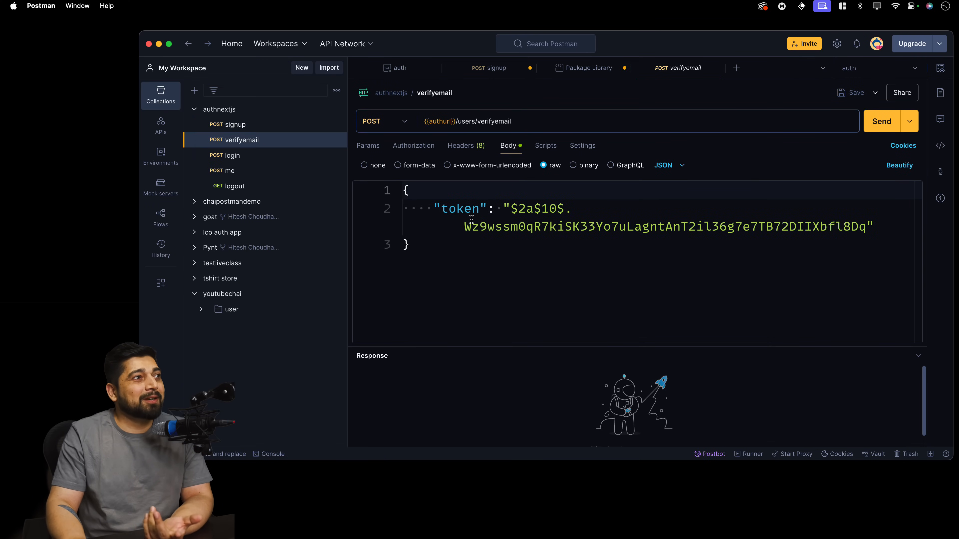
double_click(461, 209)
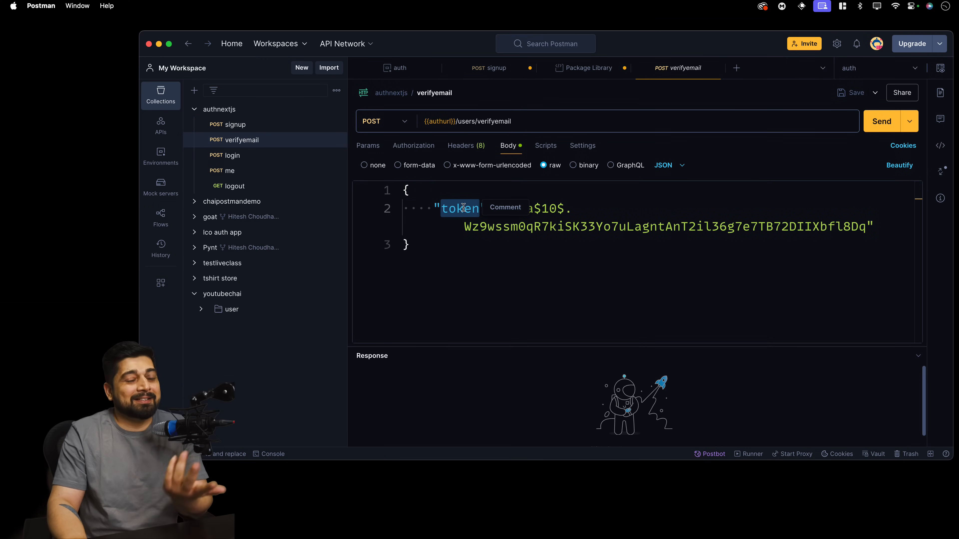
left_click(505, 207)
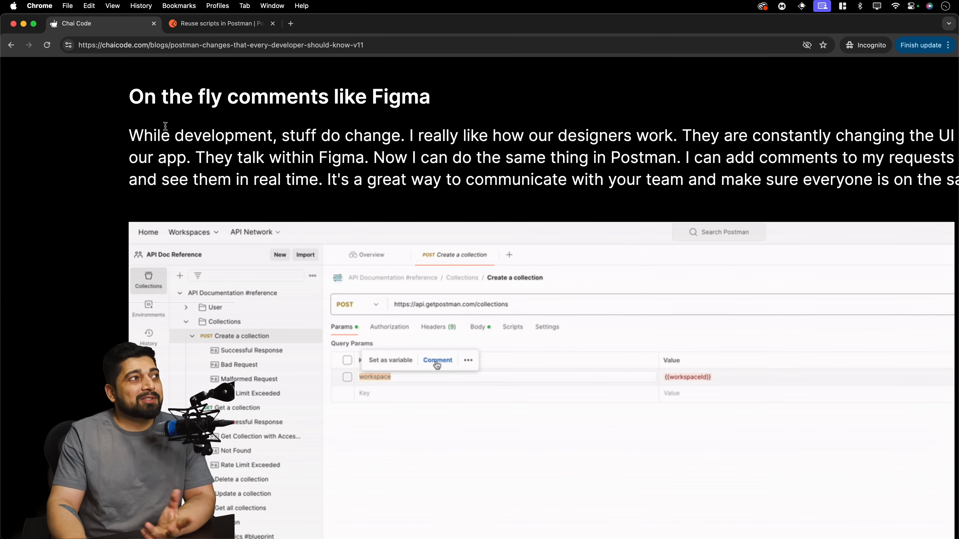
left_click(438, 360)
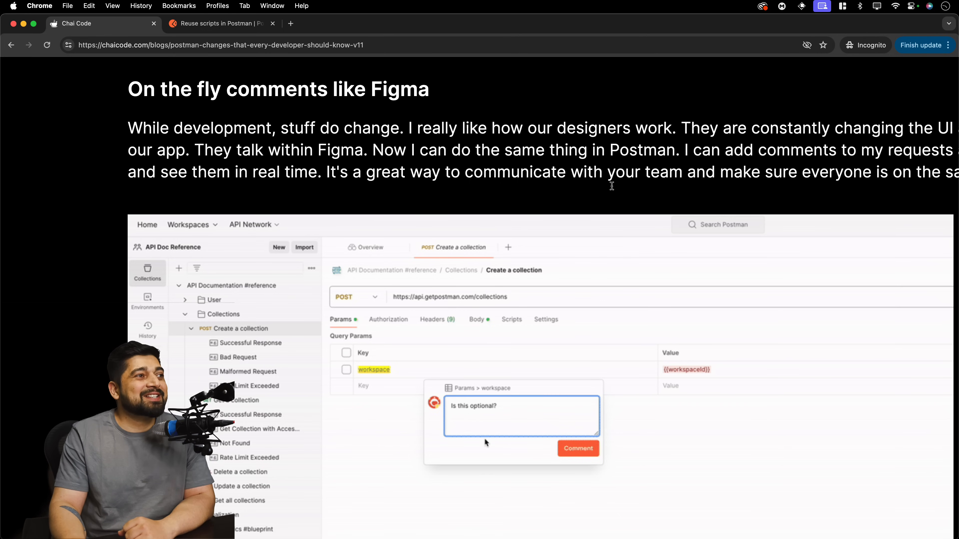
scroll("down", 3)
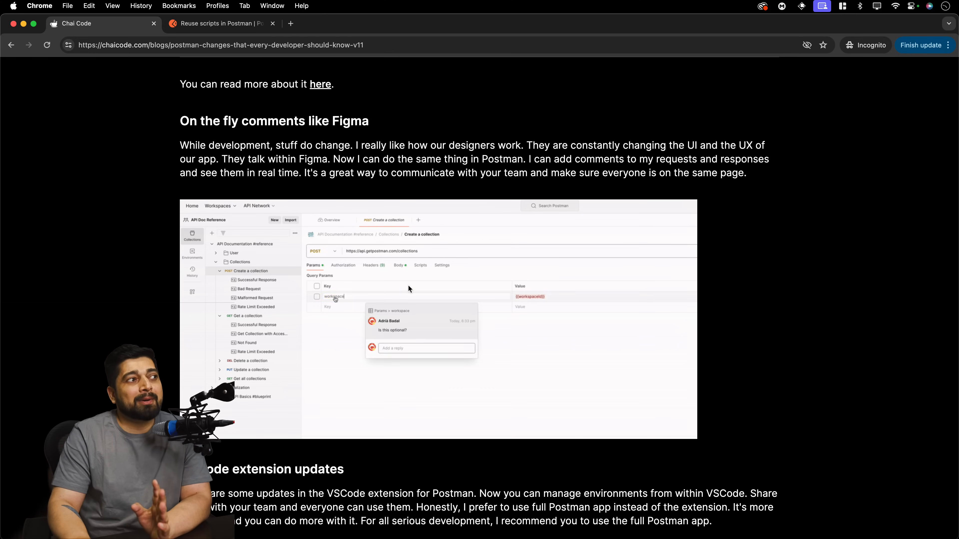
scroll("down", 3)
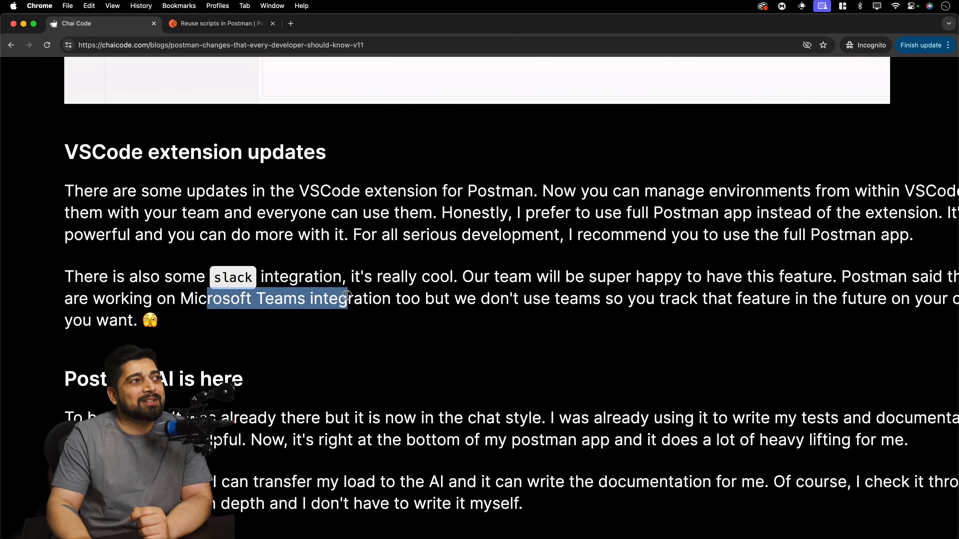
left_click(413, 300)
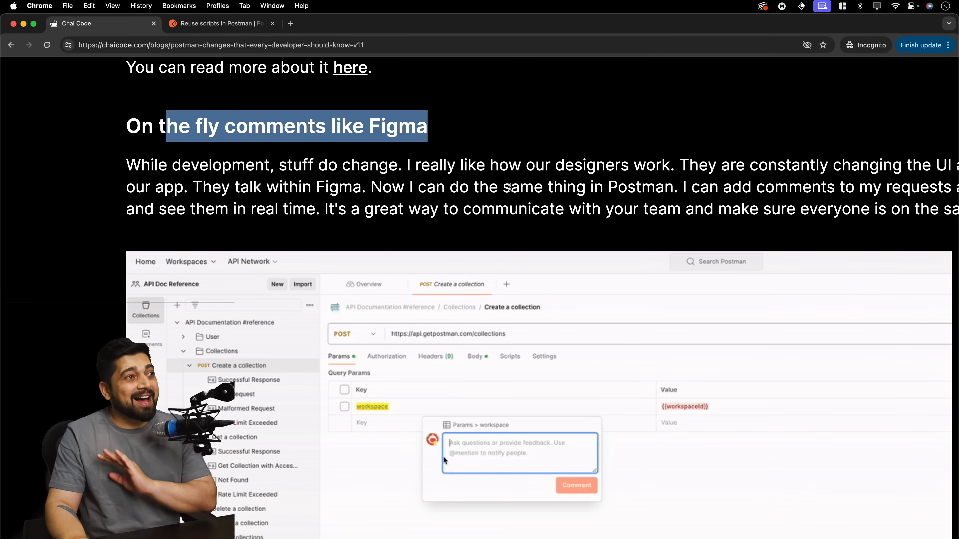
- Enter the comment 'Is this optional?', then move down through the VSCode and Postman AI sections
type("Is this optional?")
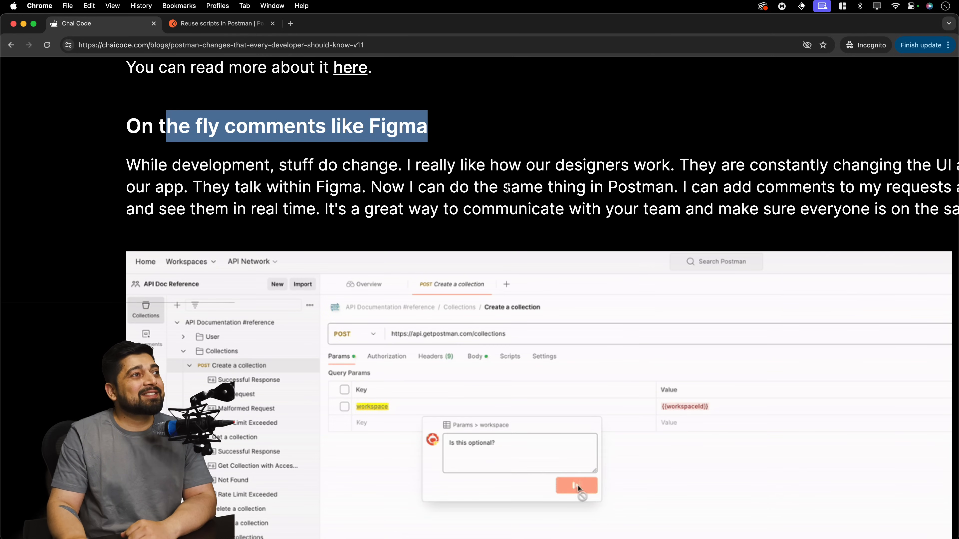
left_click(576, 485)
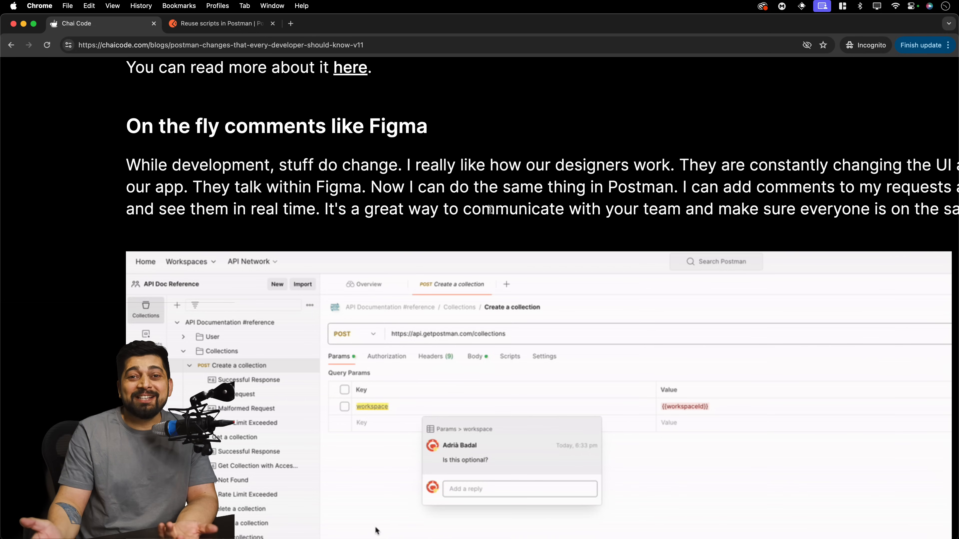
scroll("down", 3)
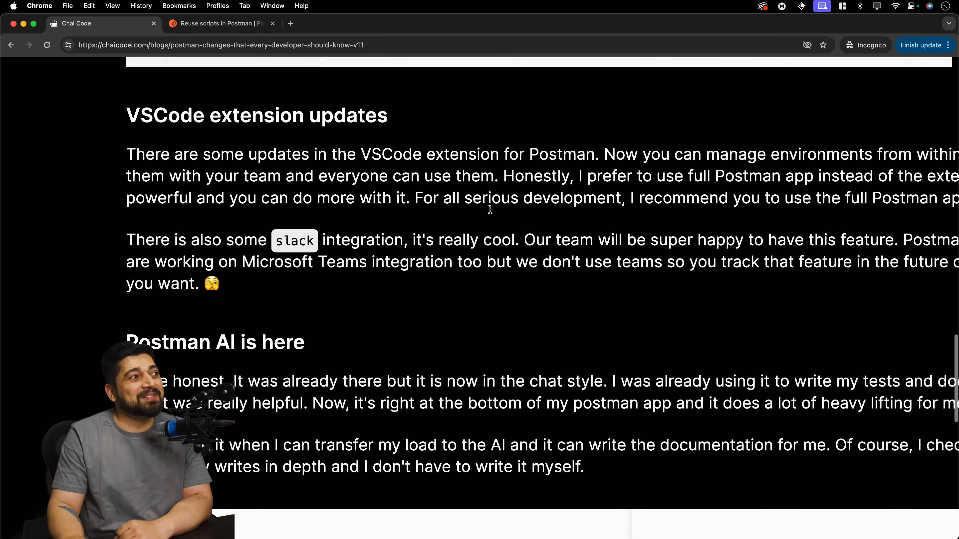
scroll("down", 3)
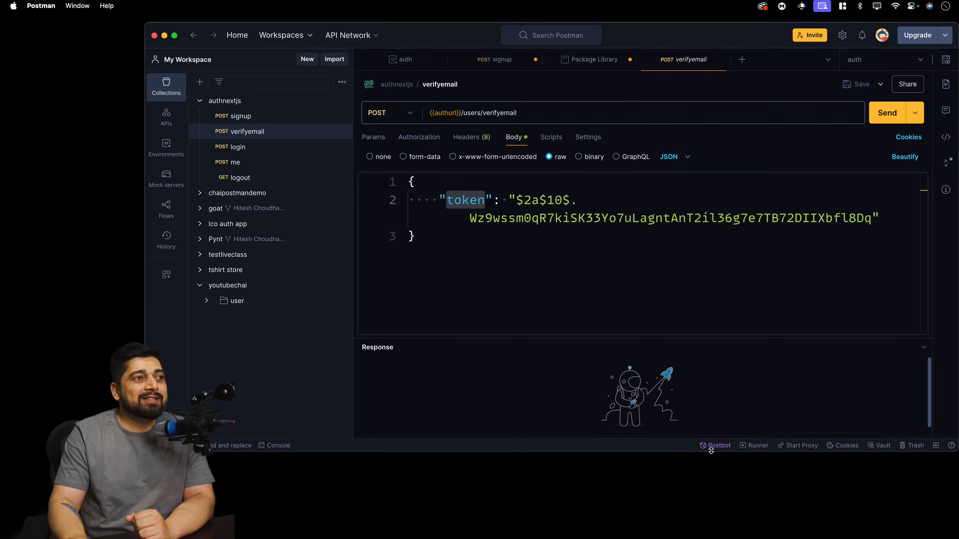
- Bring up the Postbot AI assistant panel beside the verifyemail request
left_click(714, 445)
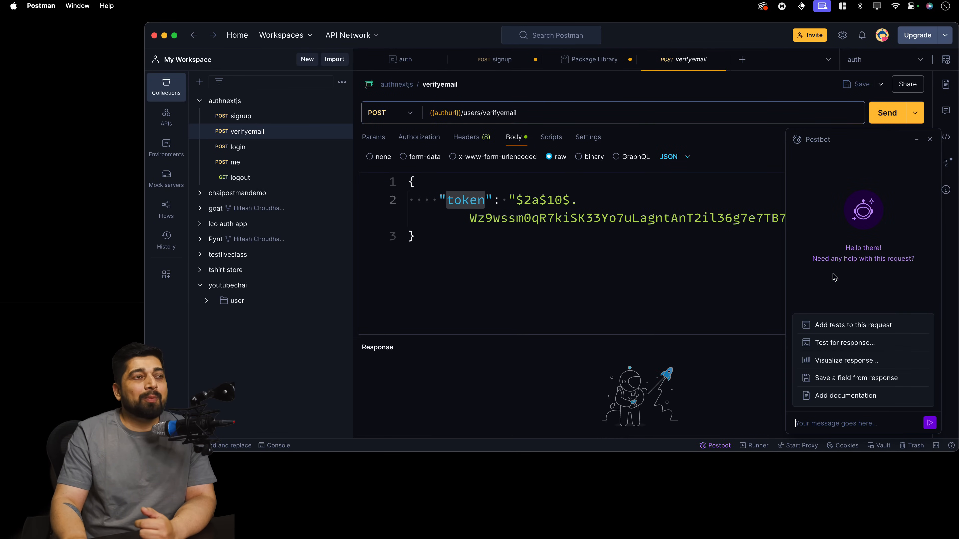
mouse_move(836, 255)
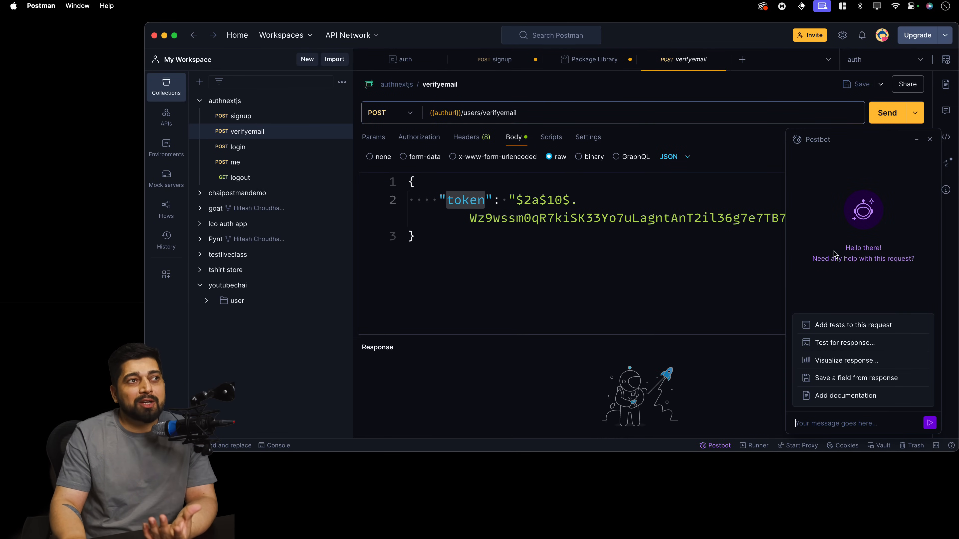
mouse_move(852, 325)
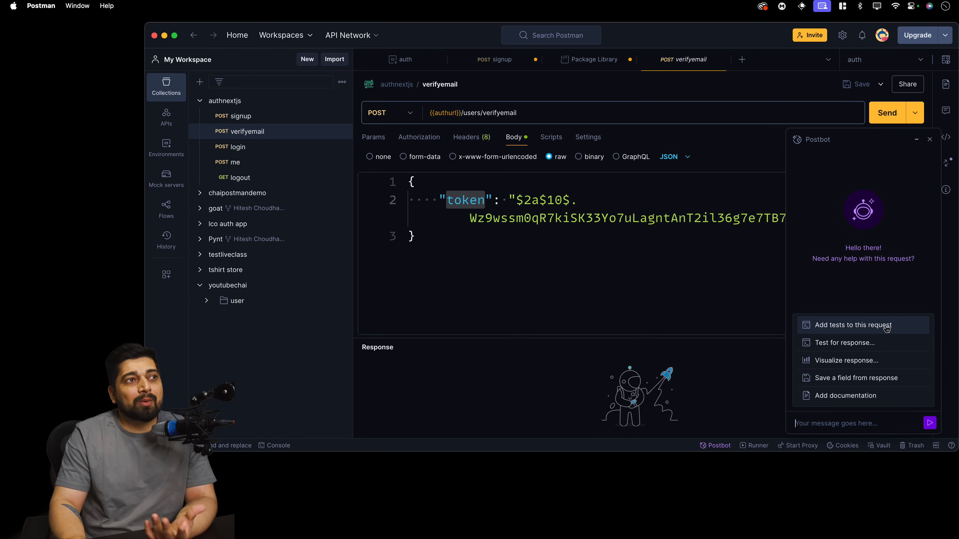
mouse_move(887, 346)
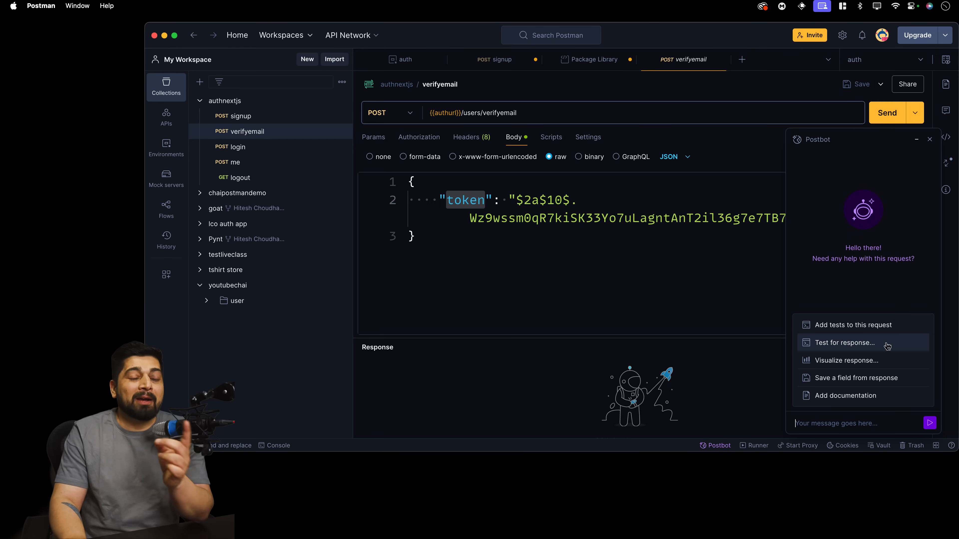
mouse_move(863, 360)
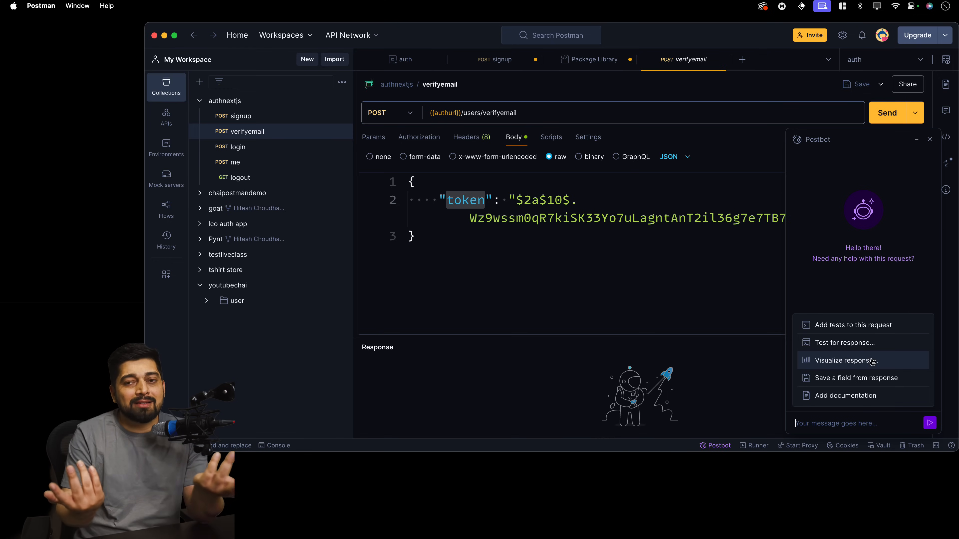
mouse_move(863, 343)
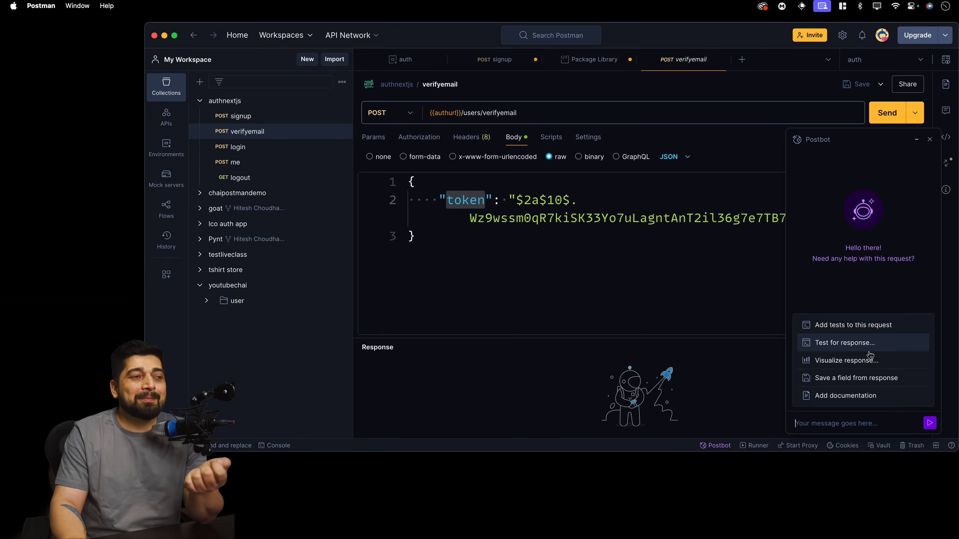
mouse_move(864, 395)
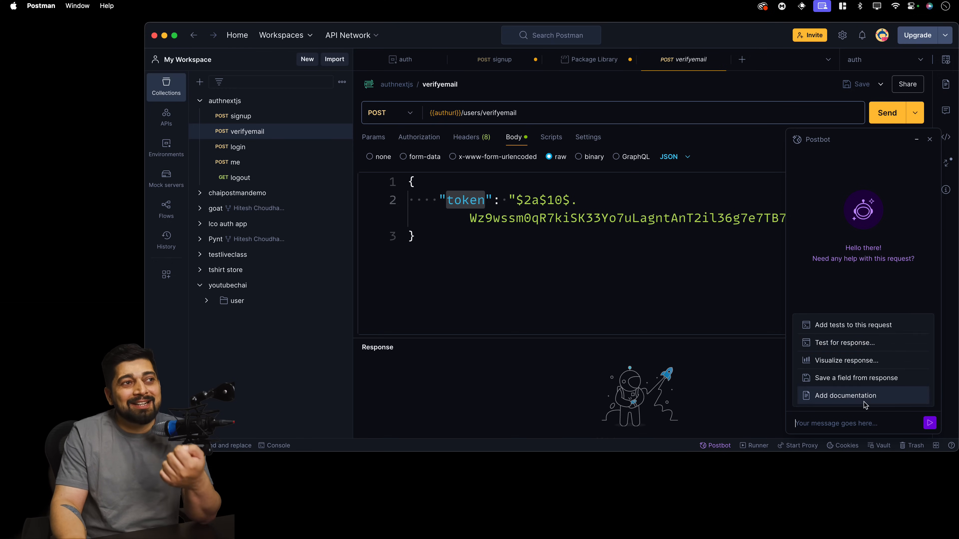
mouse_move(864, 405)
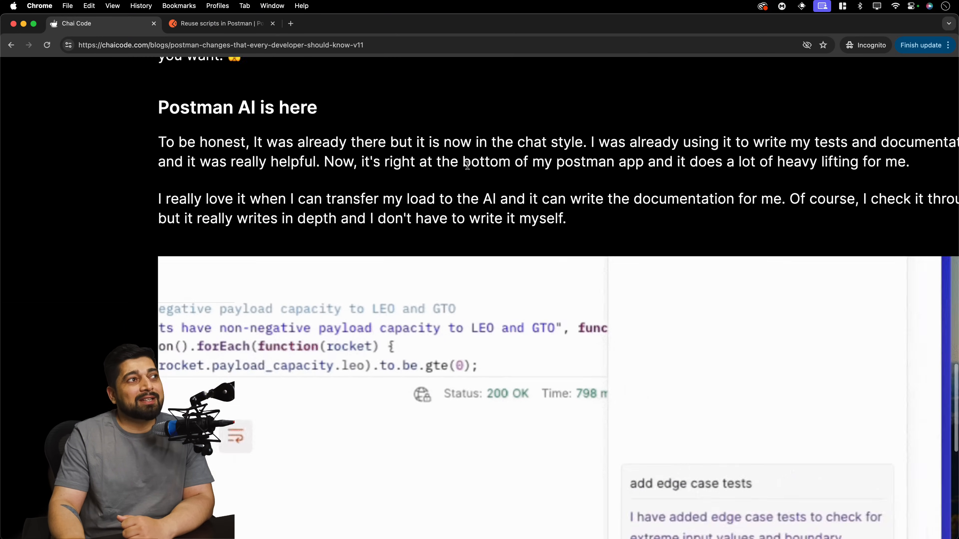
- Move past the Postbot demo down to the blog's Postman Vault section and conclusion
scroll("down", 3)
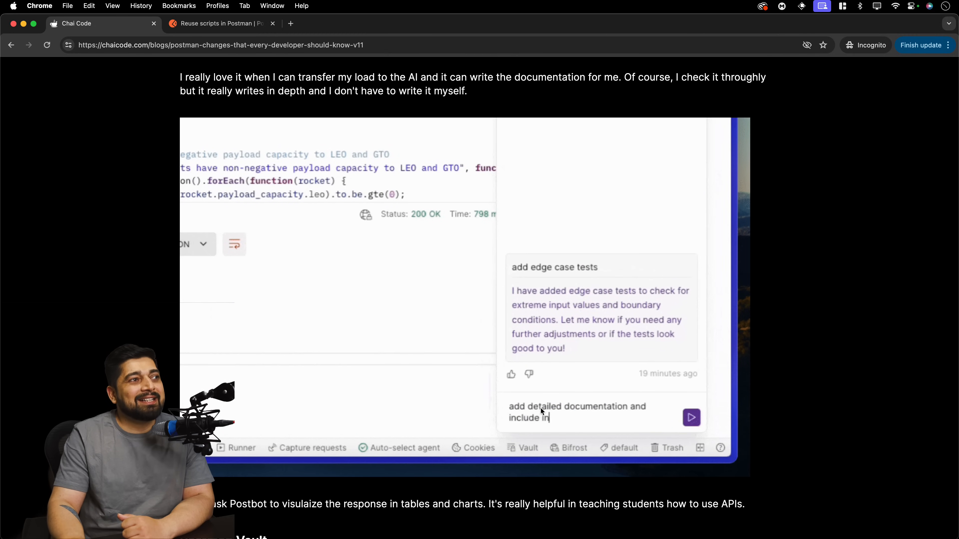
type("formation on the response schema")
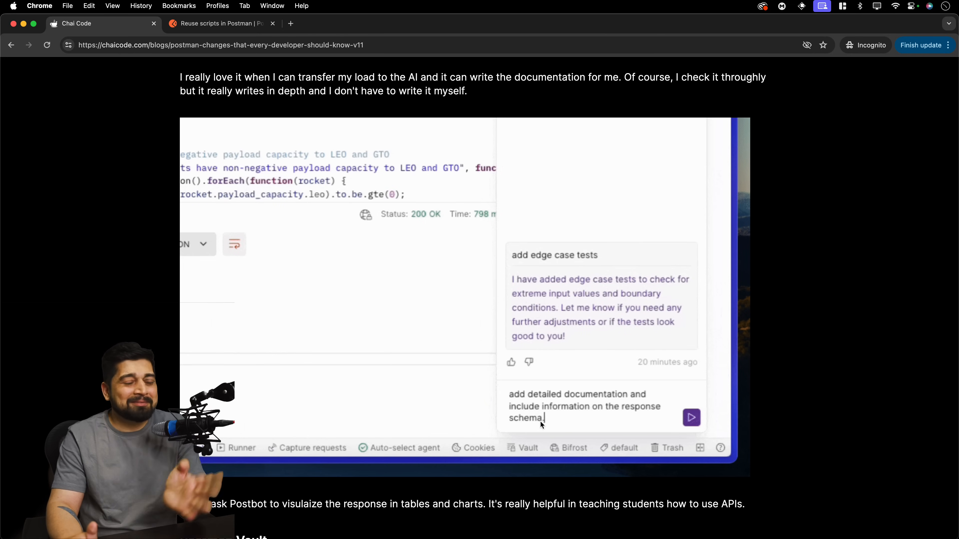
left_click(692, 418)
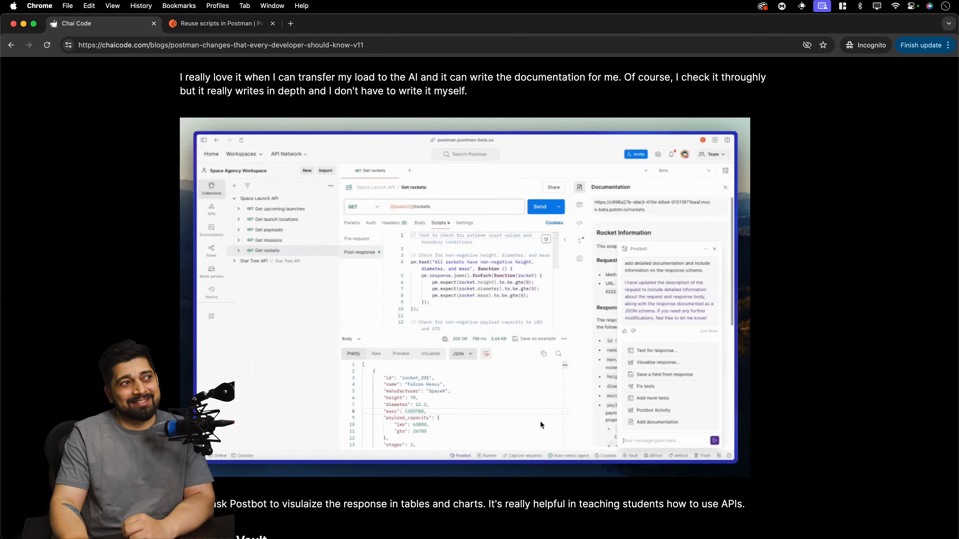
mouse_move(536, 409)
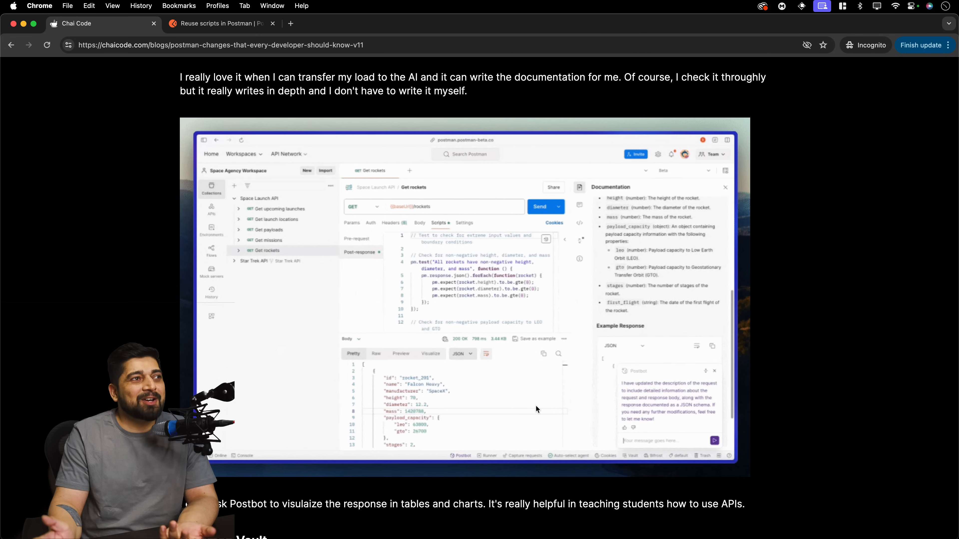
scroll("down", 3)
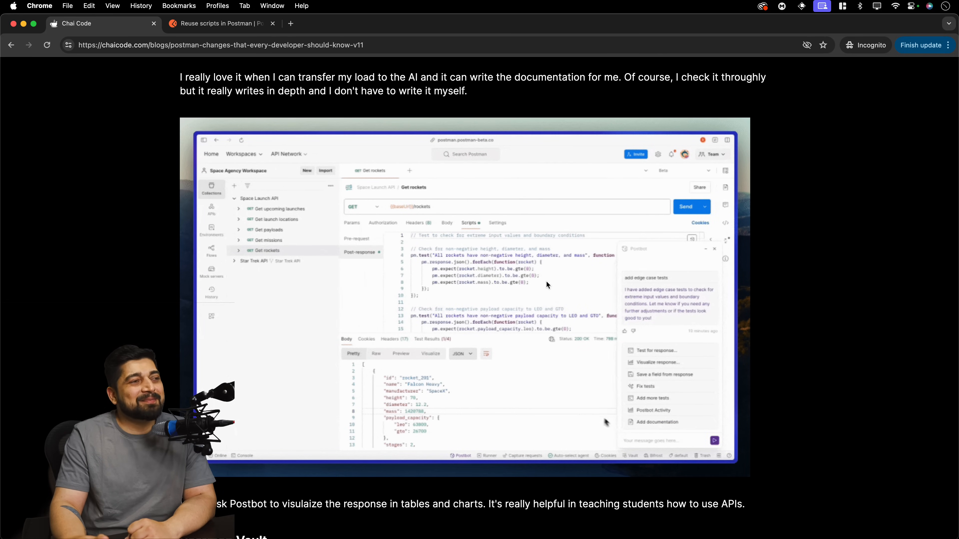
scroll("down", 3)
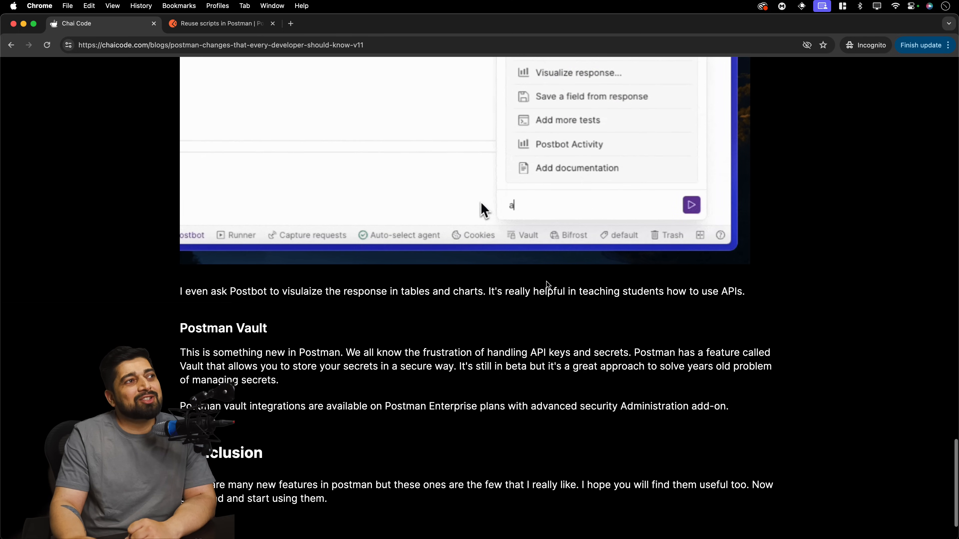
- Follow the Postbot demo typing a detailed-documentation prompt, then return to the Postman window
type("add detailed documentation a")
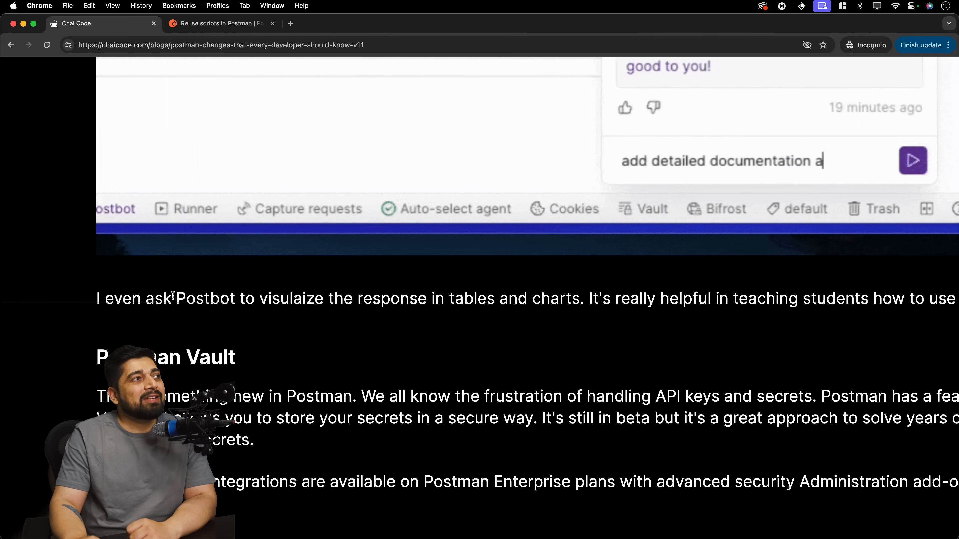
type("nd include informa")
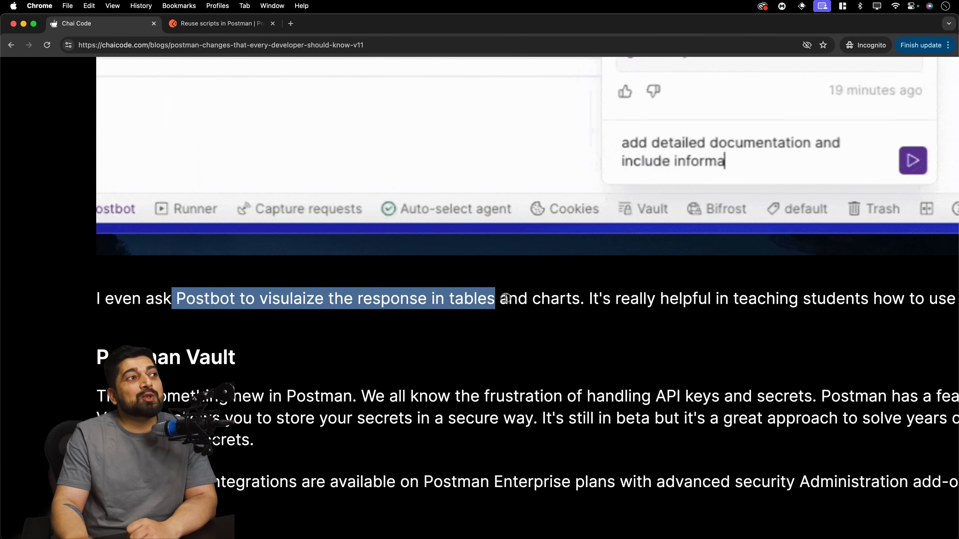
type("tion on the response")
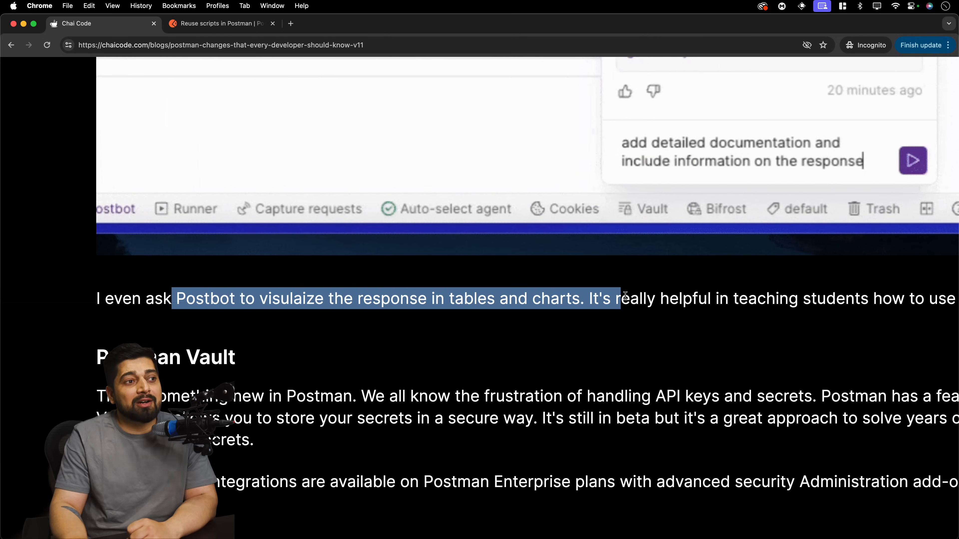
left_click(912, 160)
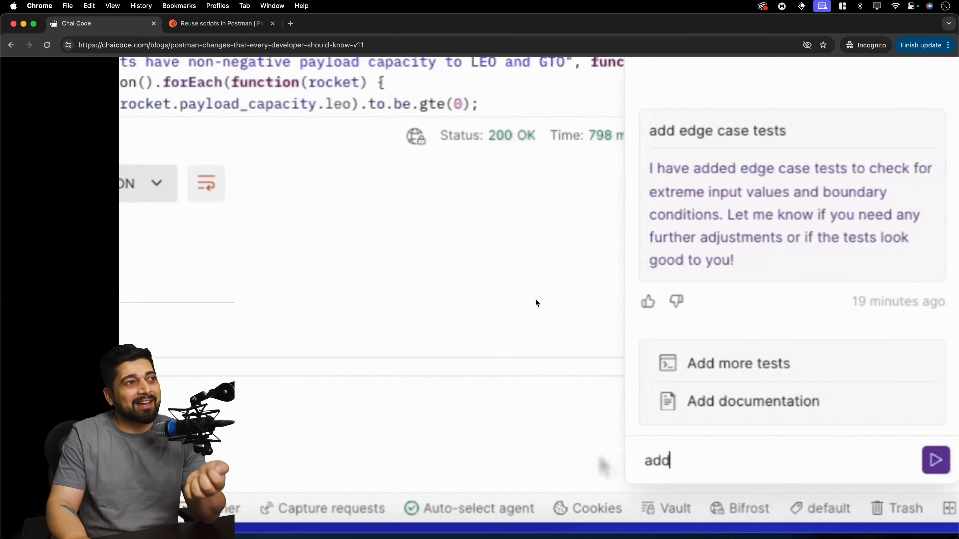
type("detailed do")
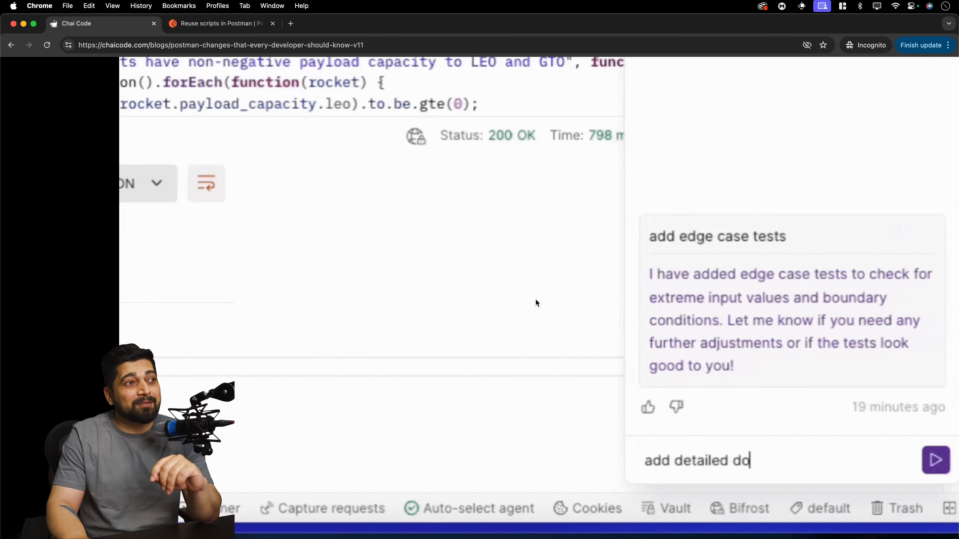
type("ocumentation and include information on the response s")
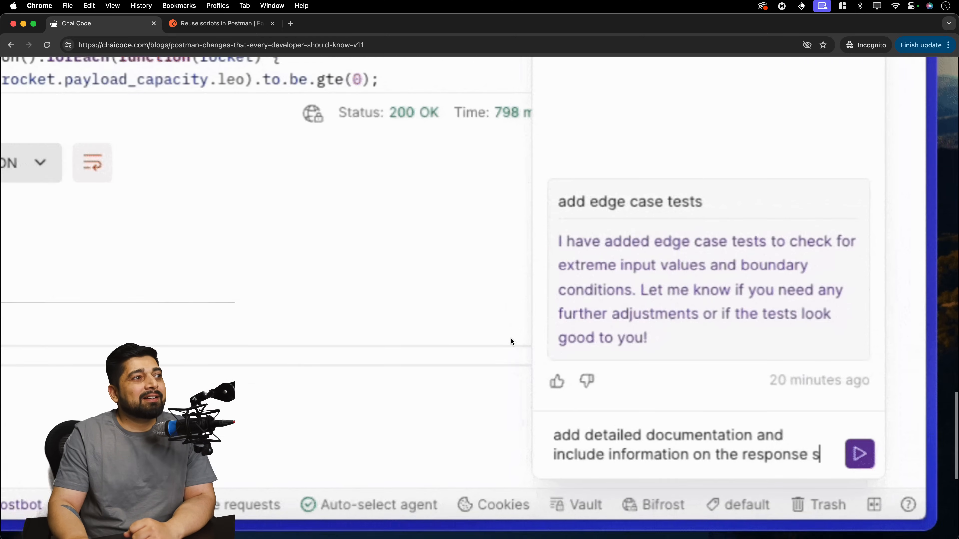
left_click(859, 454)
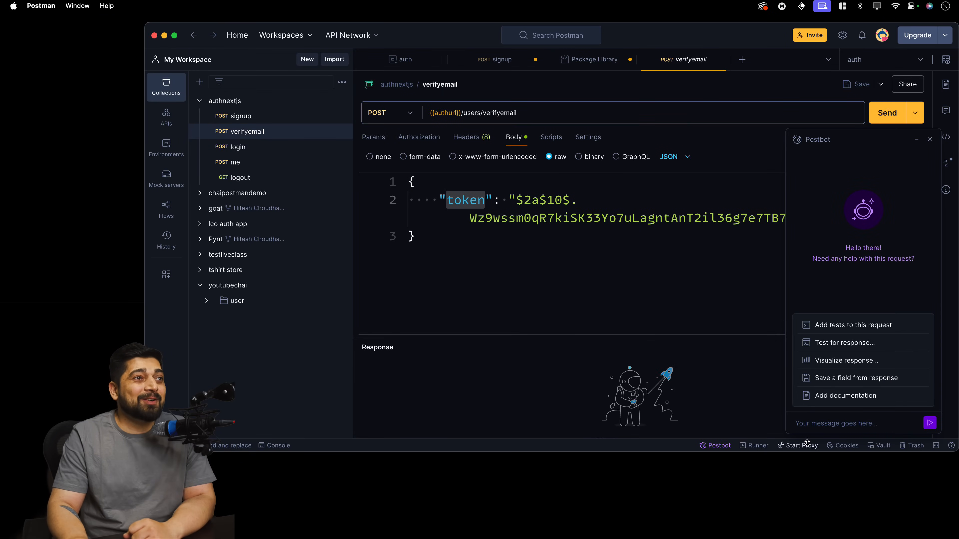
- Go to the Postman Vault page from the bottom status bar
left_click(883, 445)
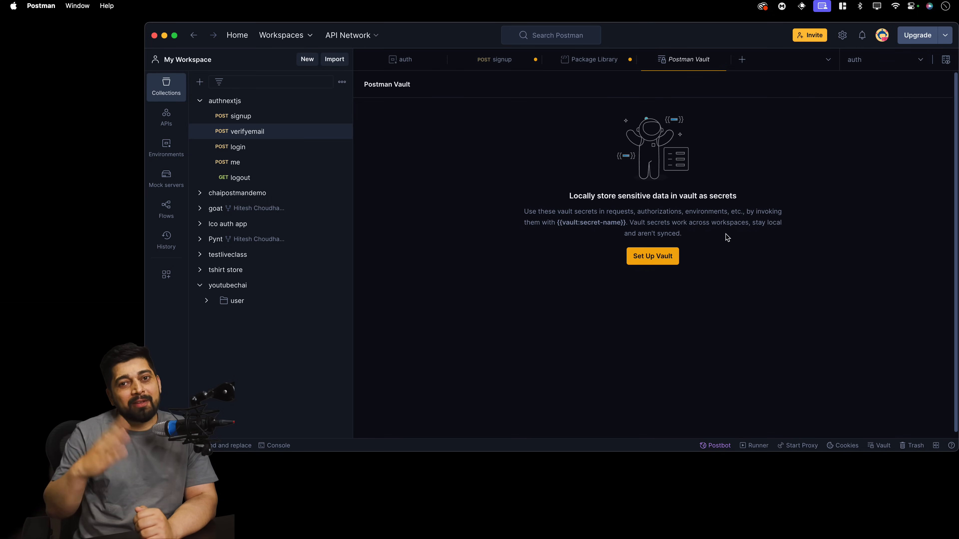
- Create the vault, showing its vault key for the native password manager
left_click(652, 255)
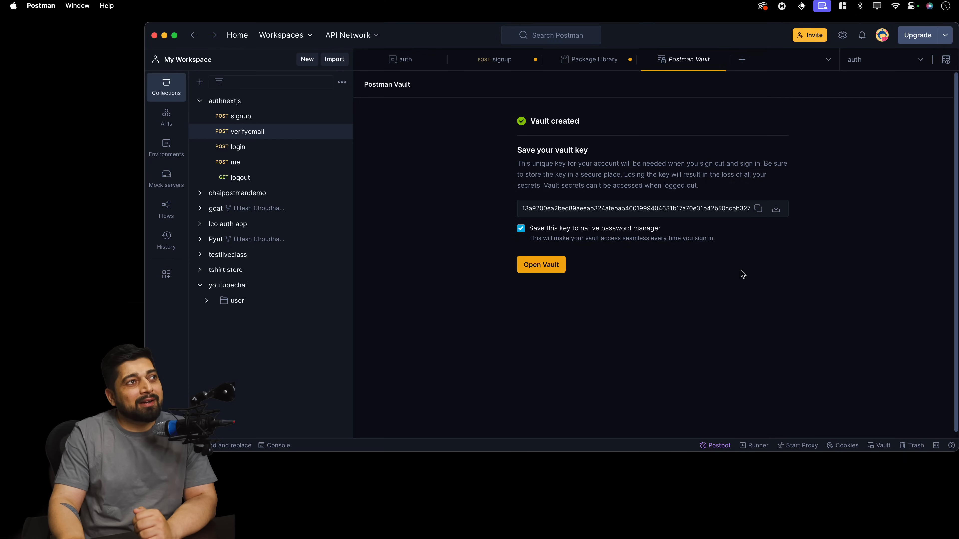
mouse_move(637, 270)
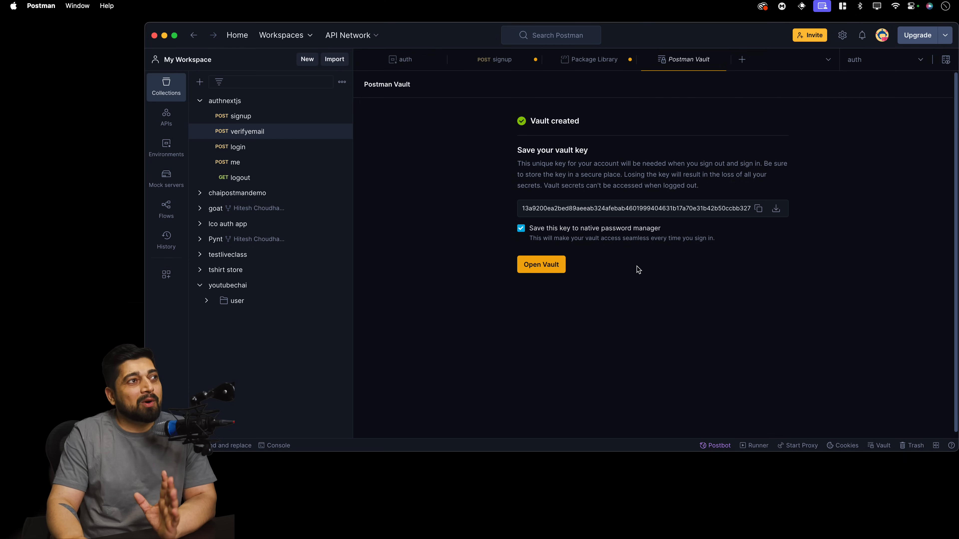
mouse_move(812, 231)
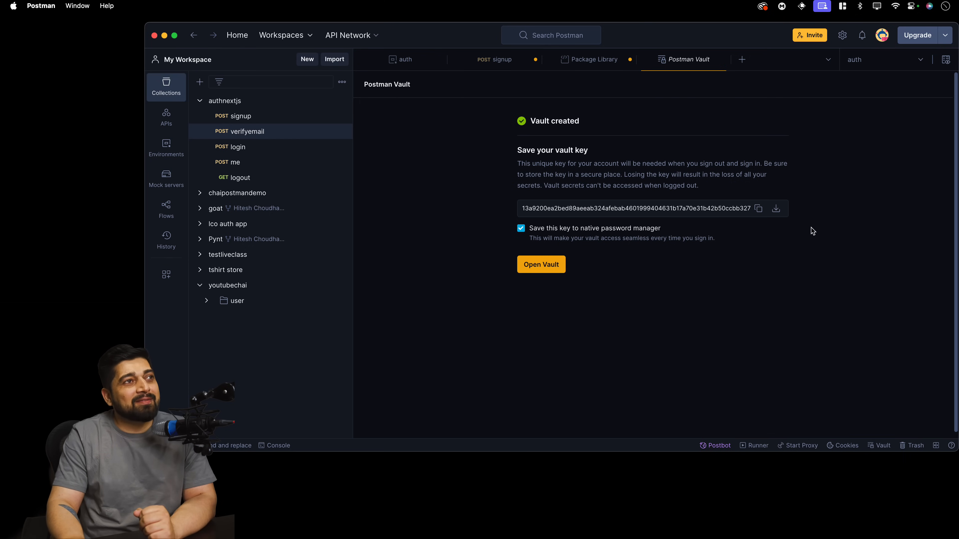
mouse_move(705, 237)
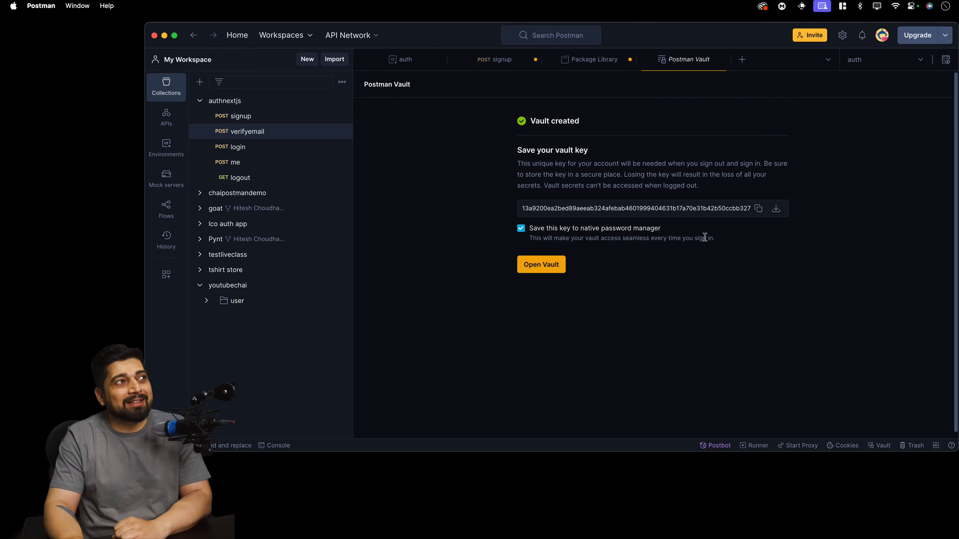
mouse_move(717, 256)
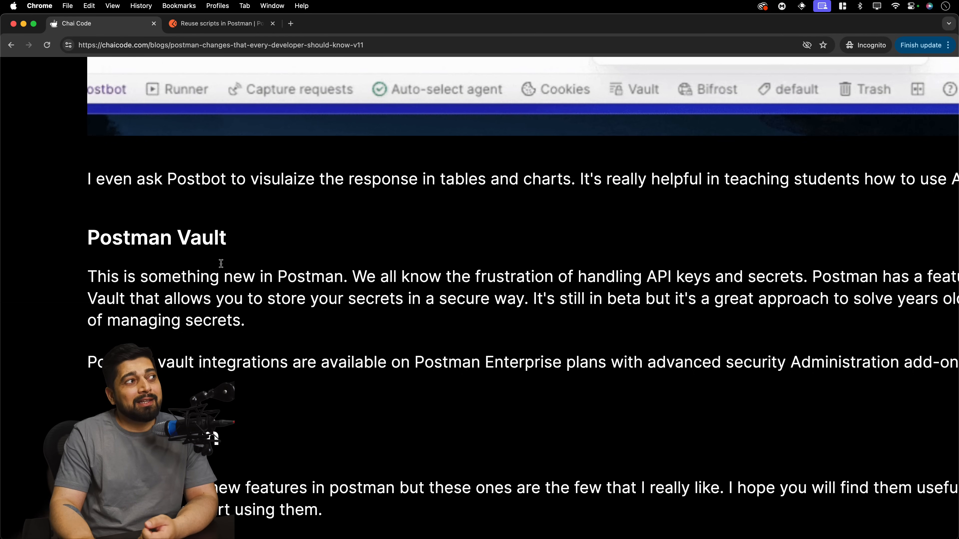
- Highlight the blog's Postman Vault heading and read down toward the conclusion
double_click(156, 238)
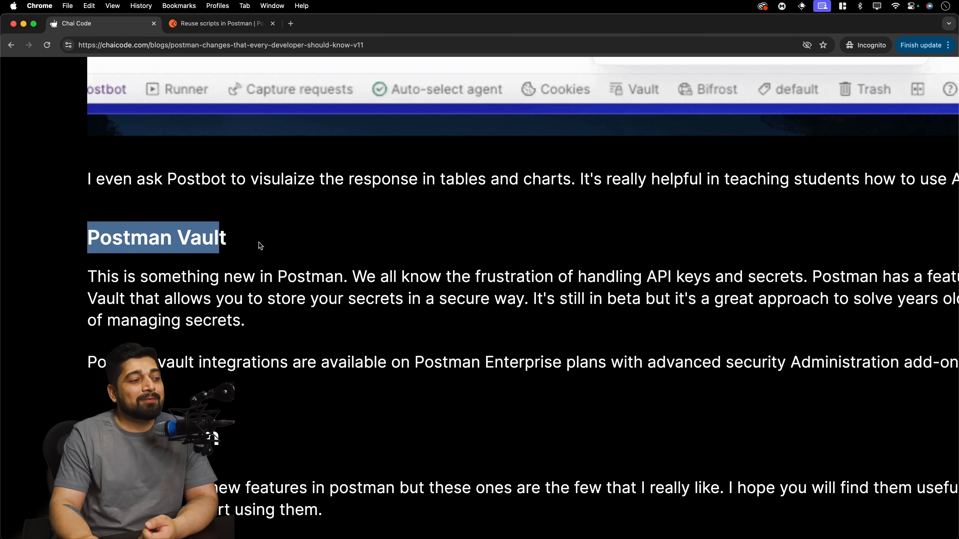
left_click(403, 290)
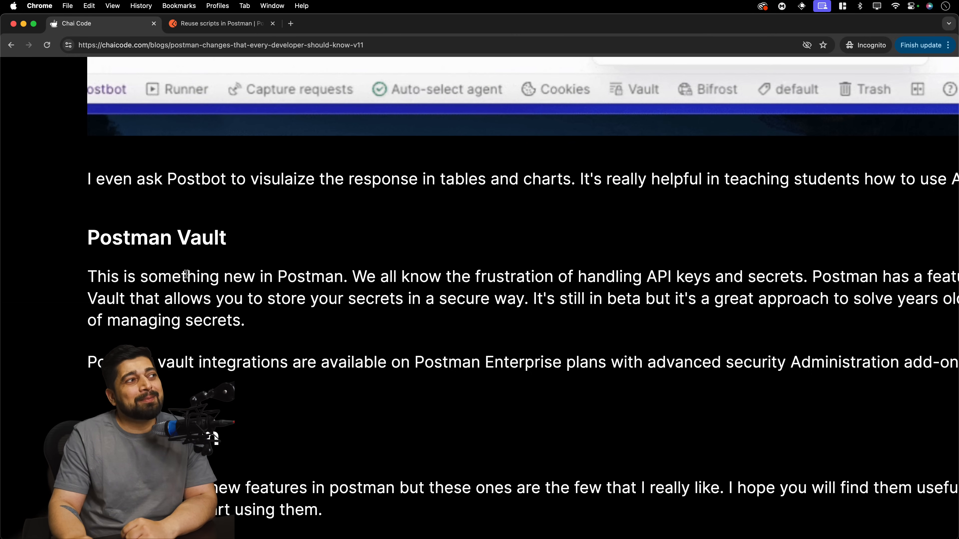
scroll("down", 3)
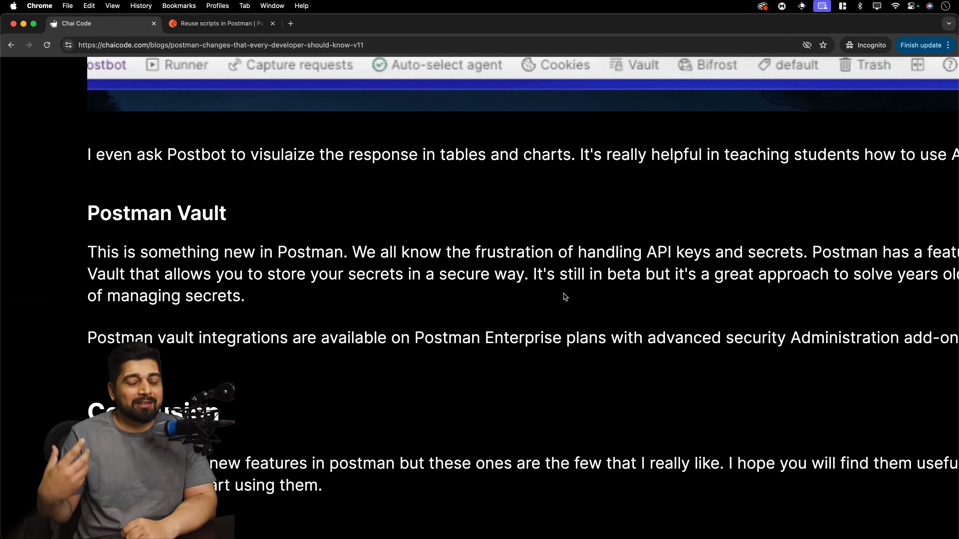
mouse_move(604, 276)
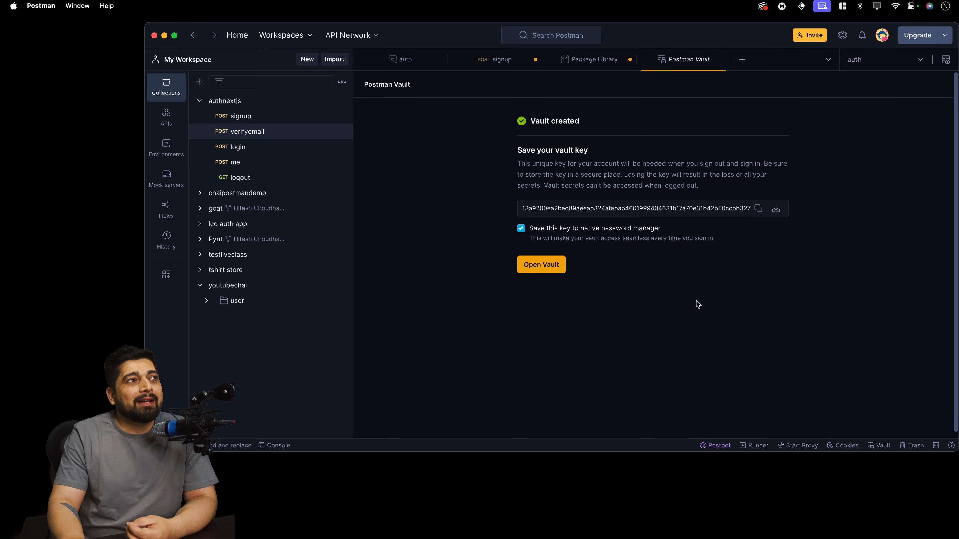
mouse_move(581, 307)
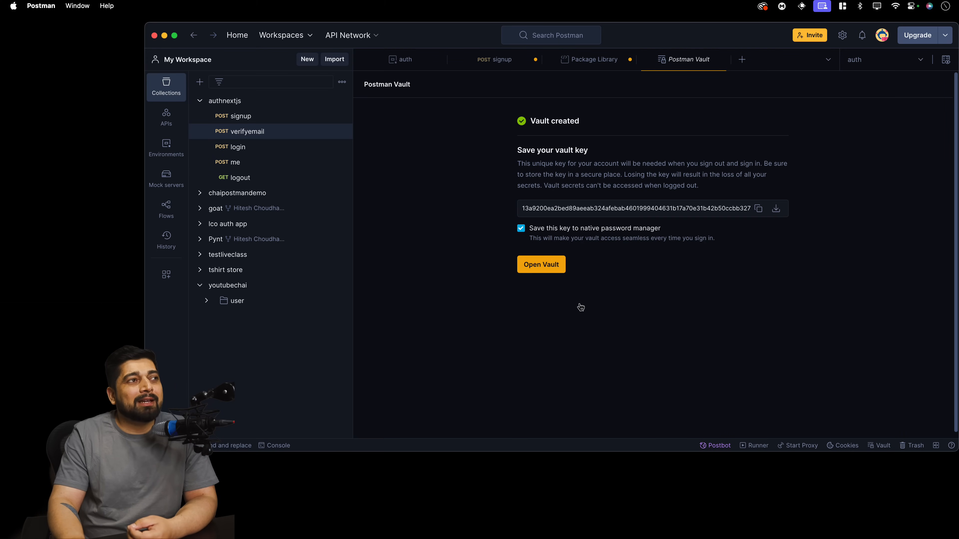
- In the new vault, add a secret keyed 'chai' and mask its value
left_click(540, 264)
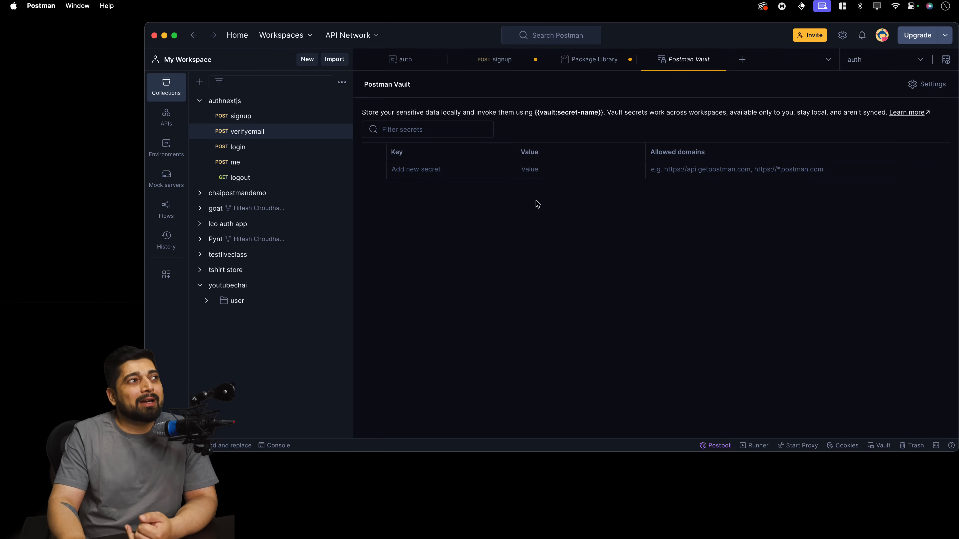
mouse_move(856, 176)
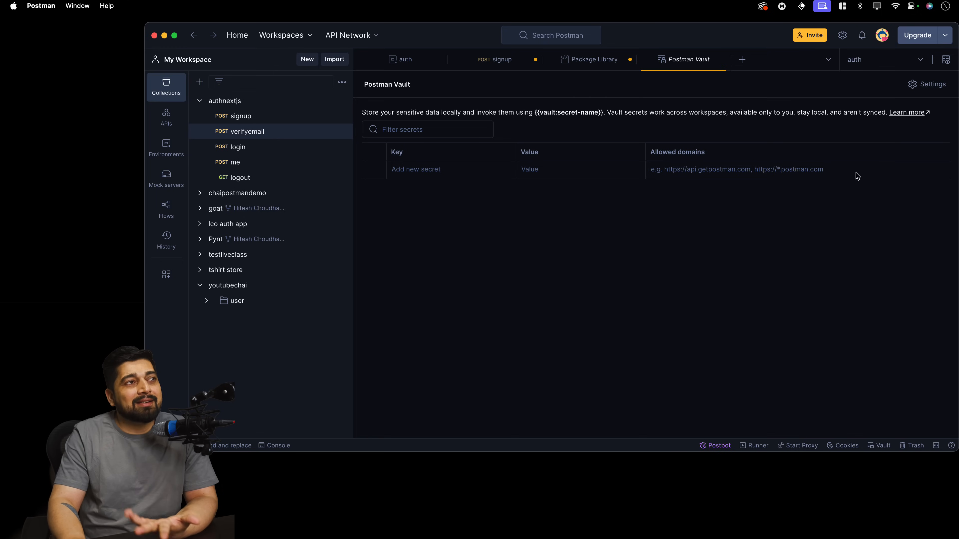
mouse_move(689, 229)
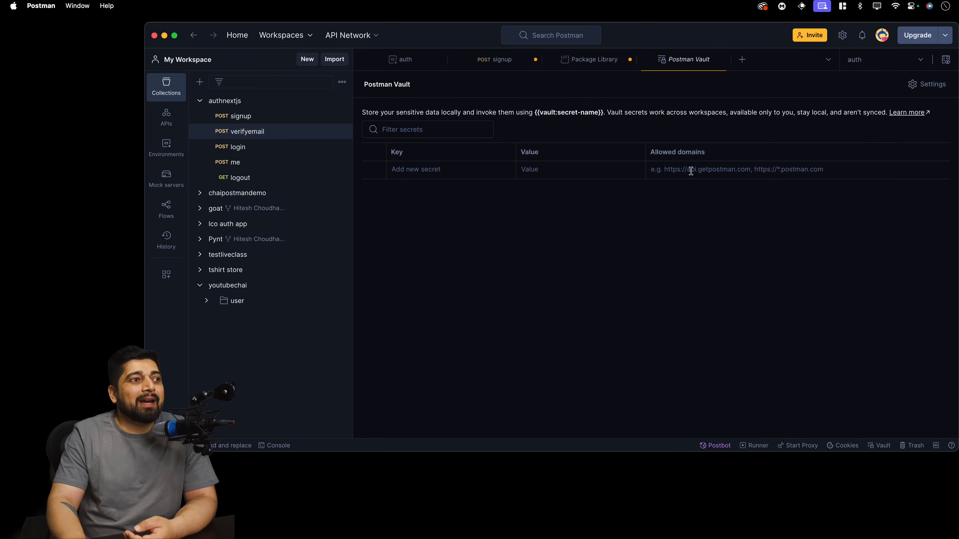
mouse_move(471, 187)
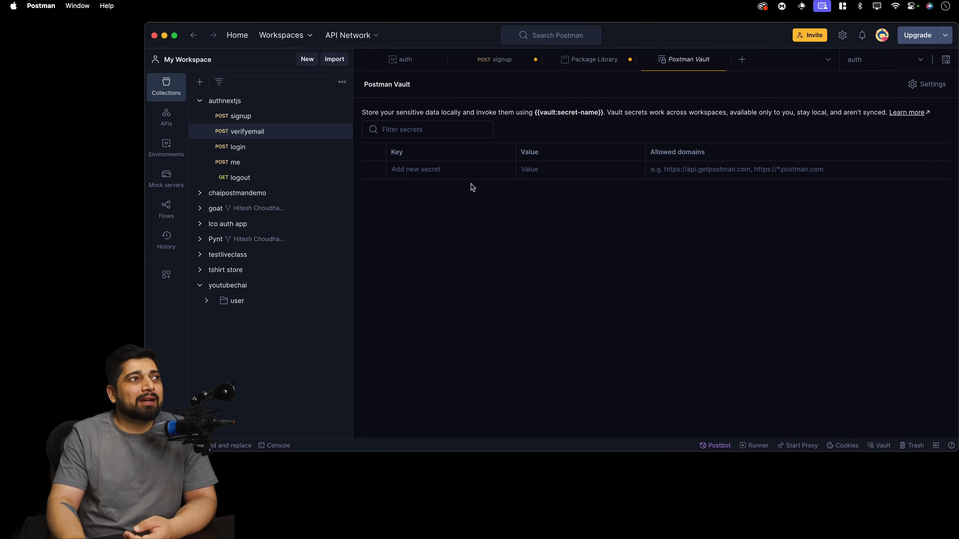
left_click(434, 170)
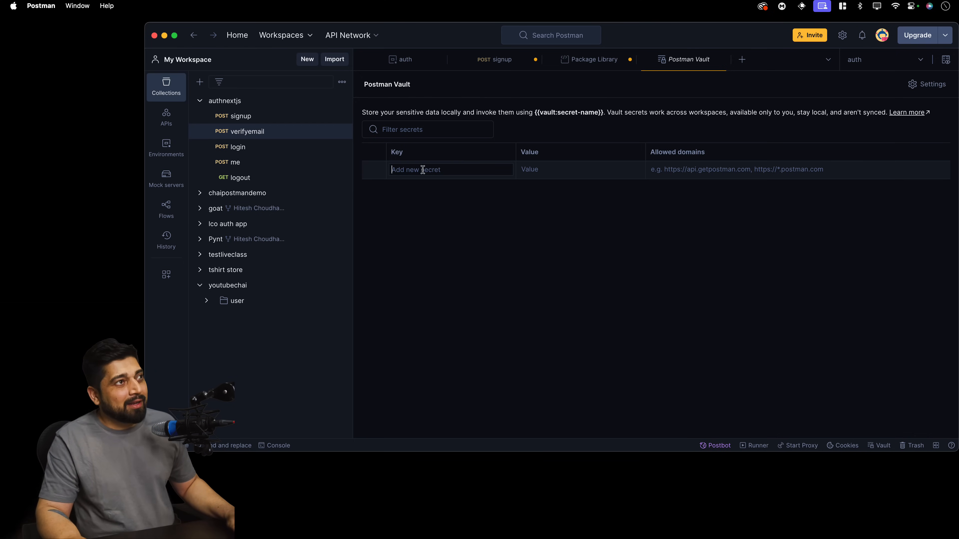
type("d")
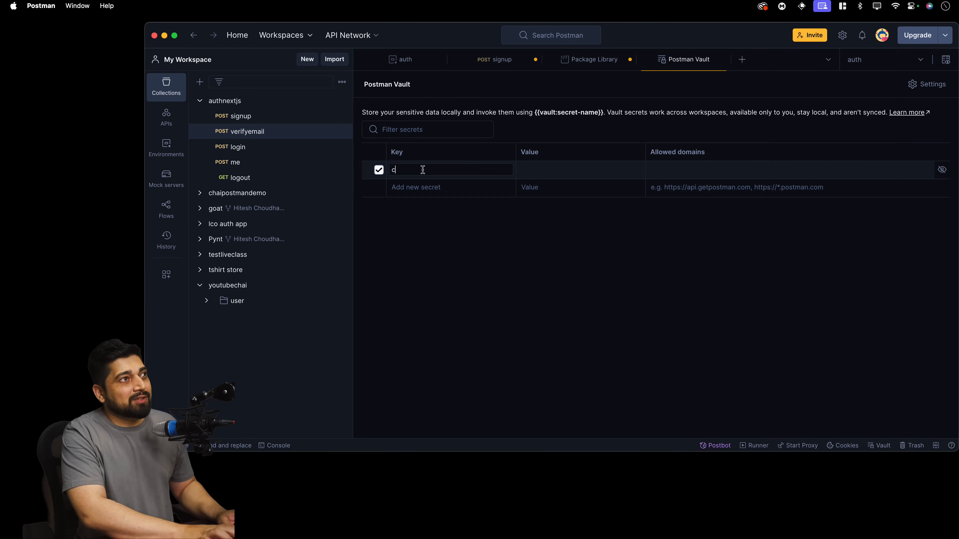
type("chai")
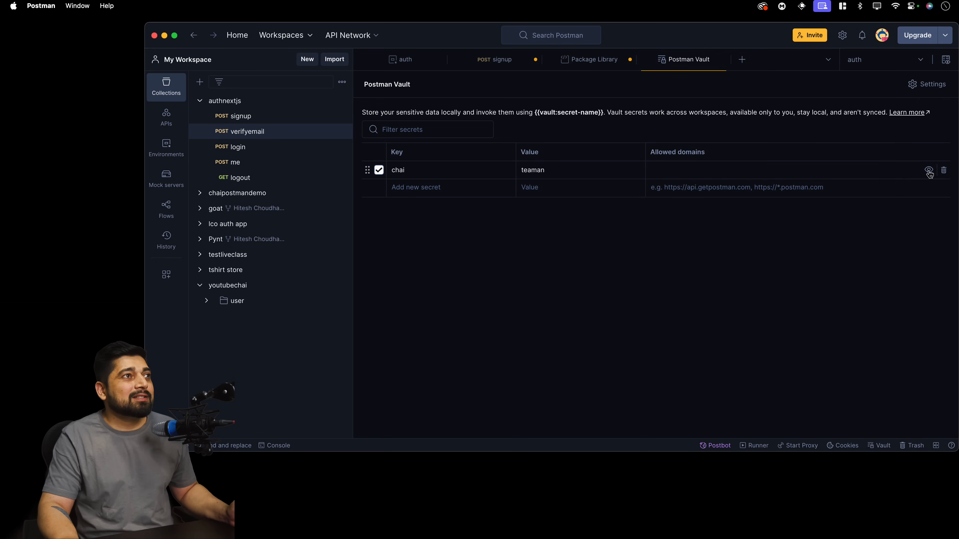
left_click(928, 170)
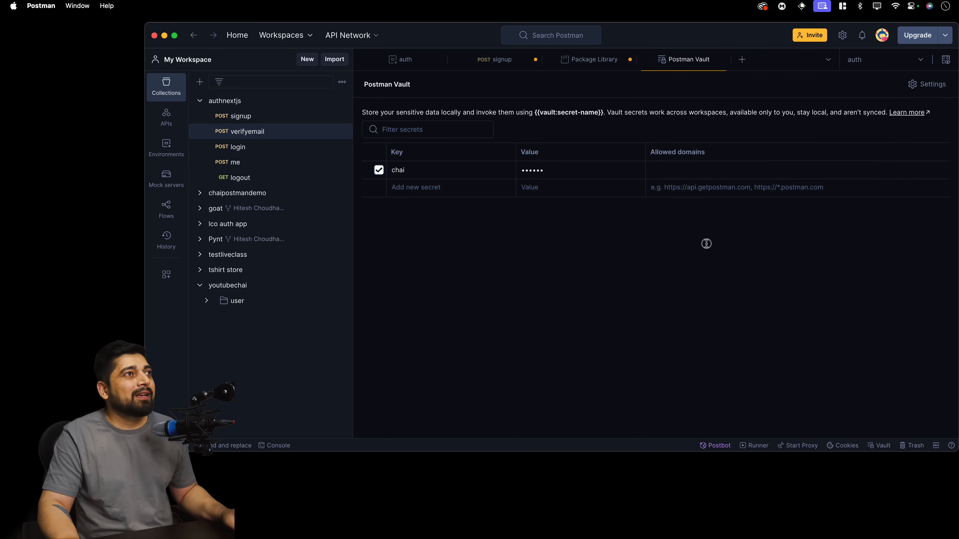
- Replace the signup request's post-response script text with the vault reference {{vault:tea}}
left_click(494, 59)
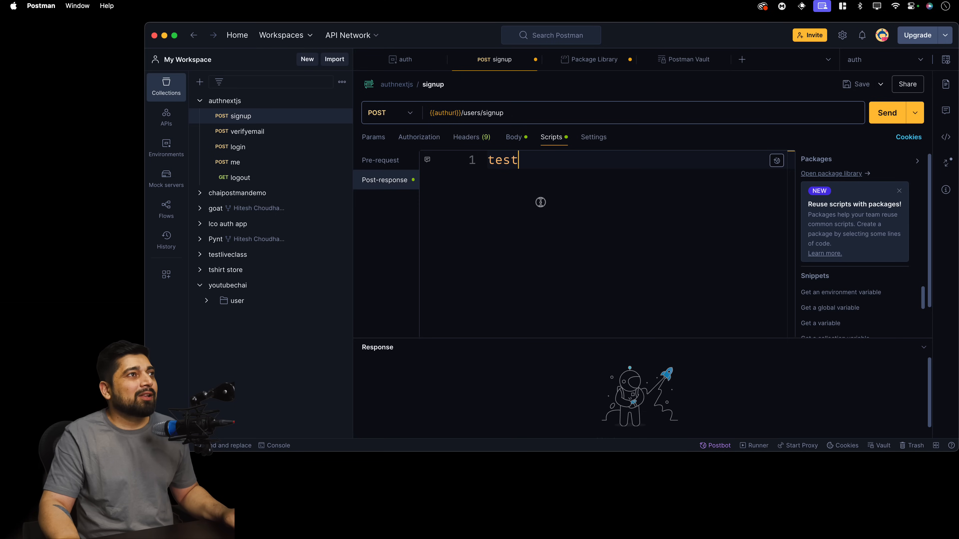
key("ctrl+a")
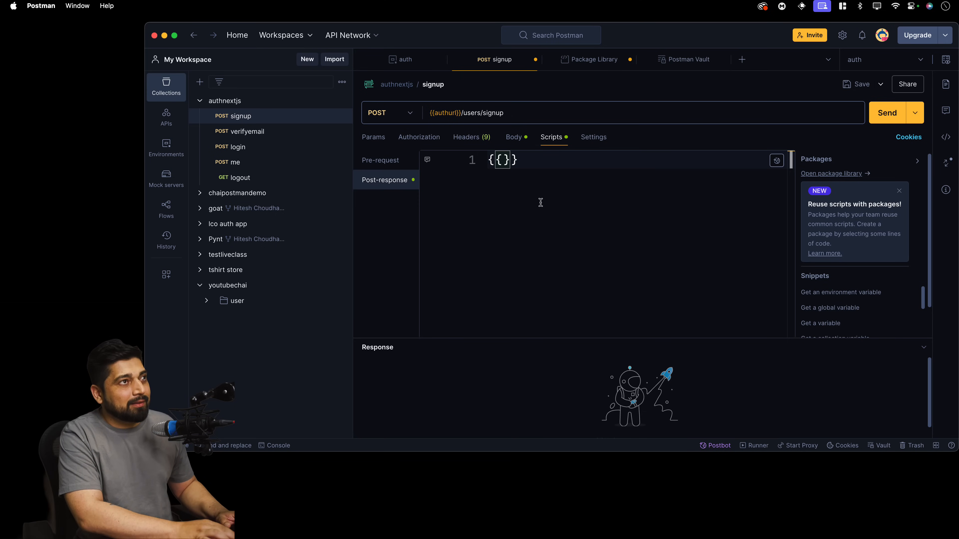
type("vault")
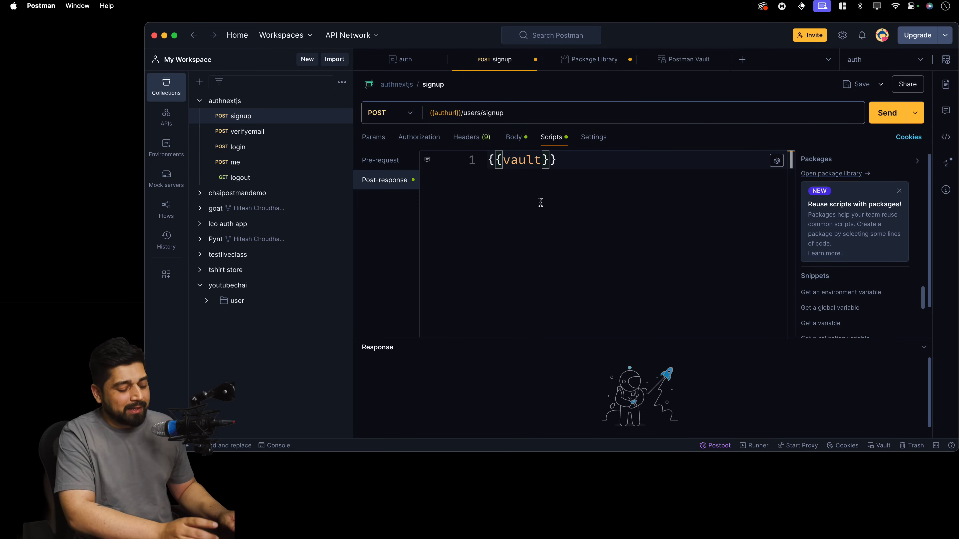
type(":tea")
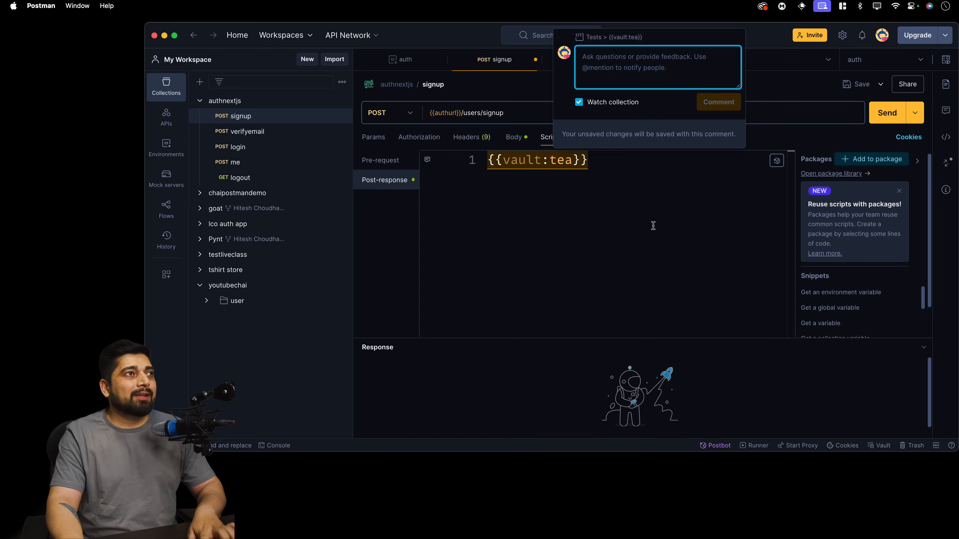
mouse_move(562, 109)
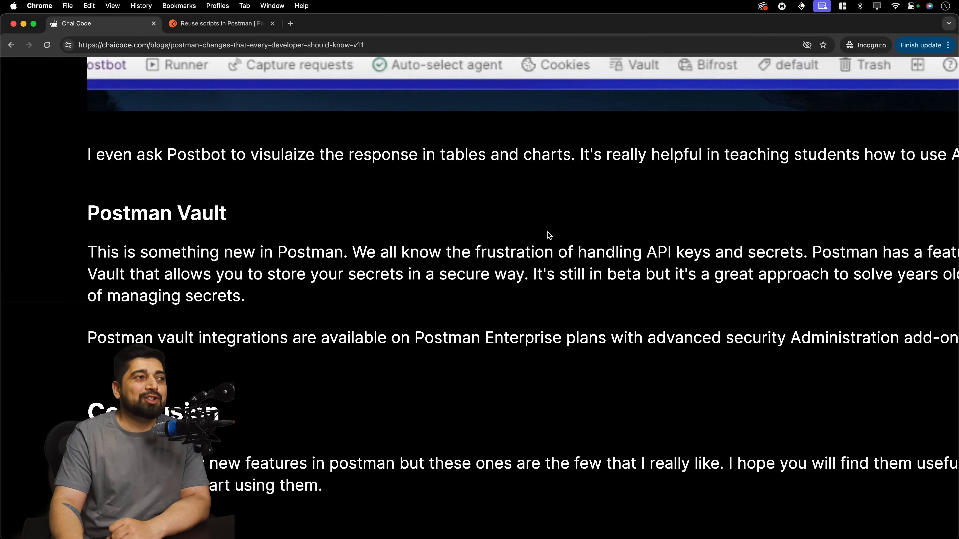
- Scroll the blog article up until the Package Library heading is in view
scroll("down", 3)
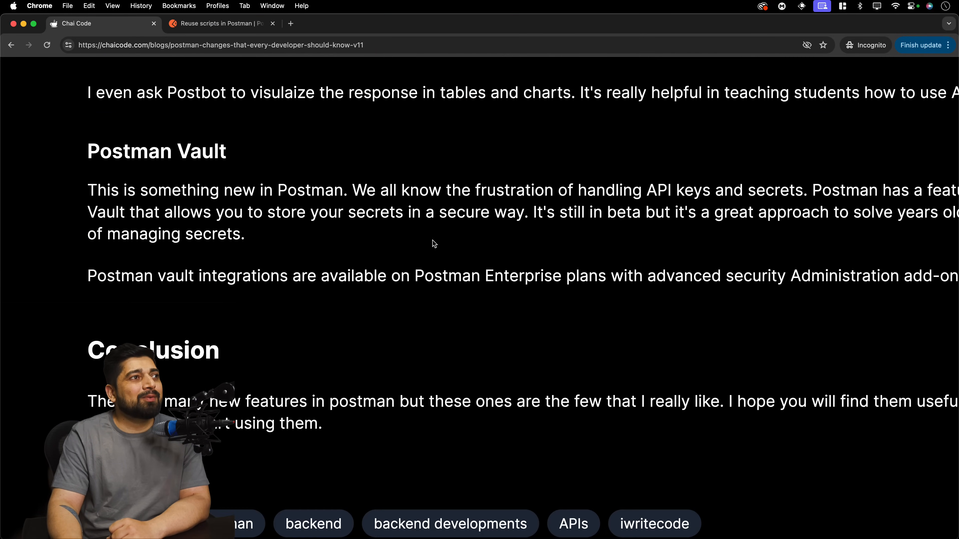
scroll("up", 3)
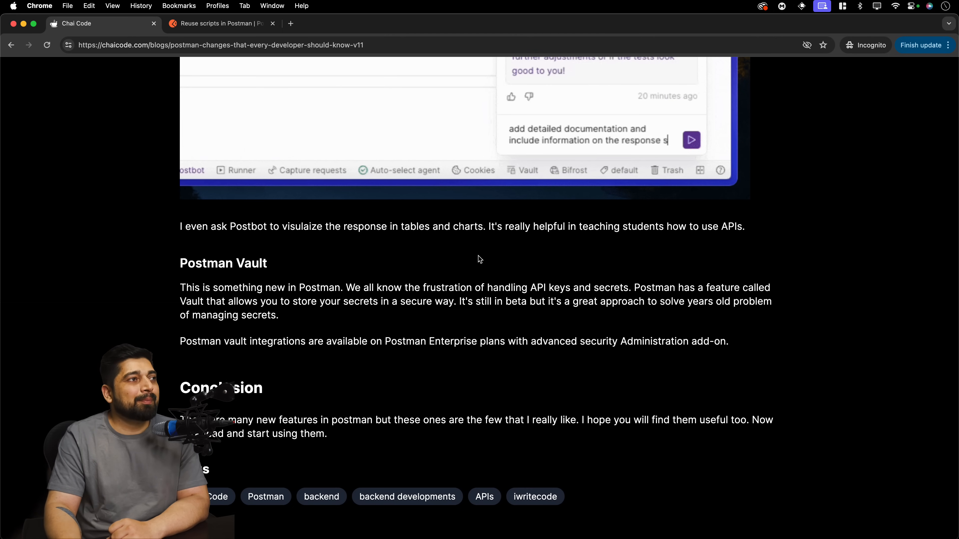
scroll("up", 3)
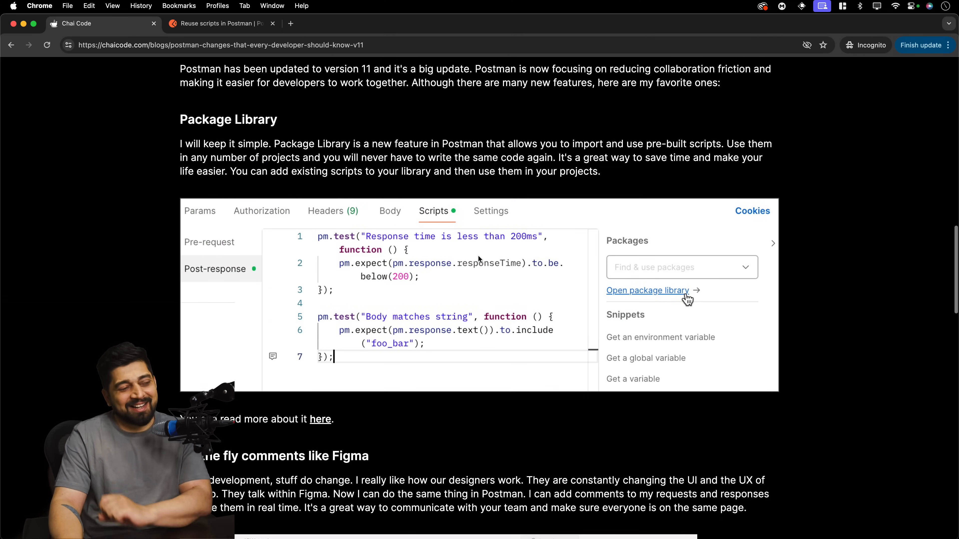
scroll("up", 3)
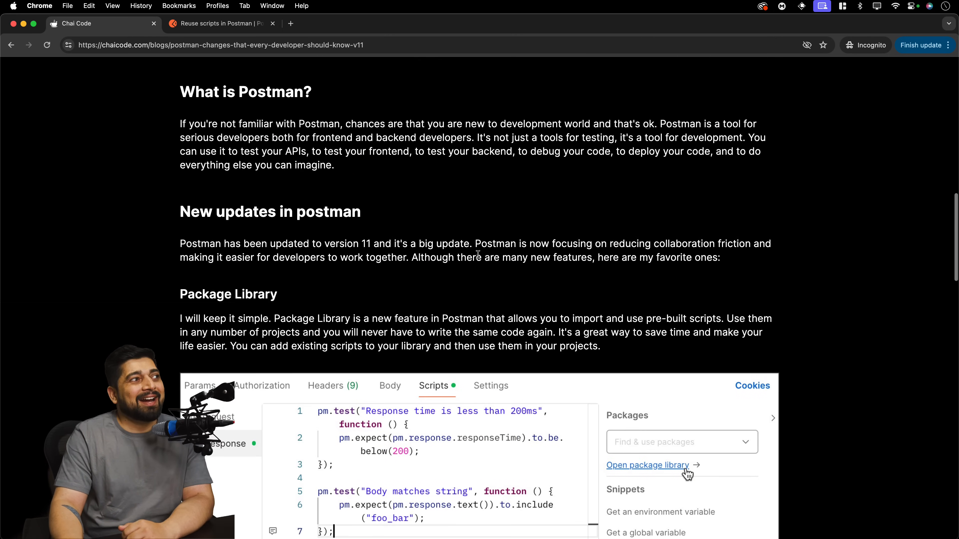
scroll("down", 3)
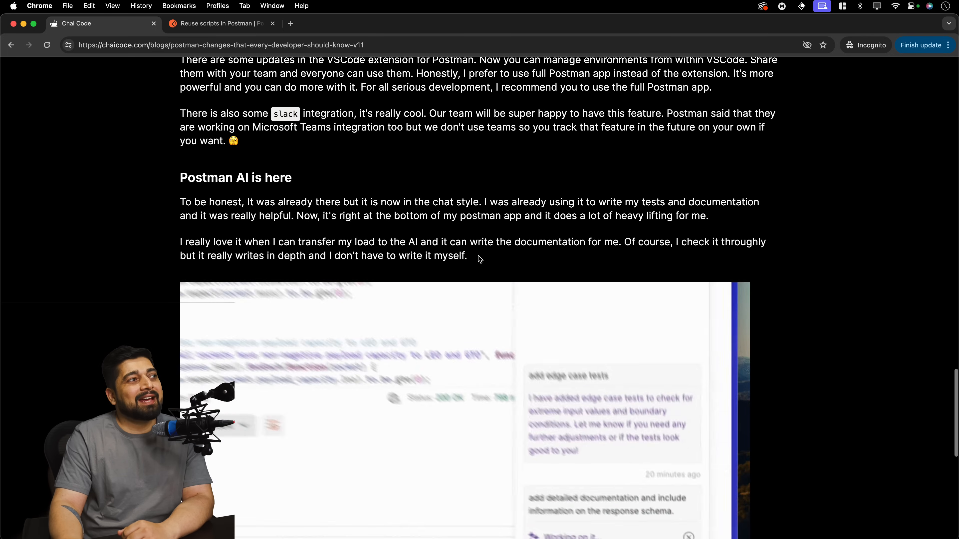
scroll("down", 3)
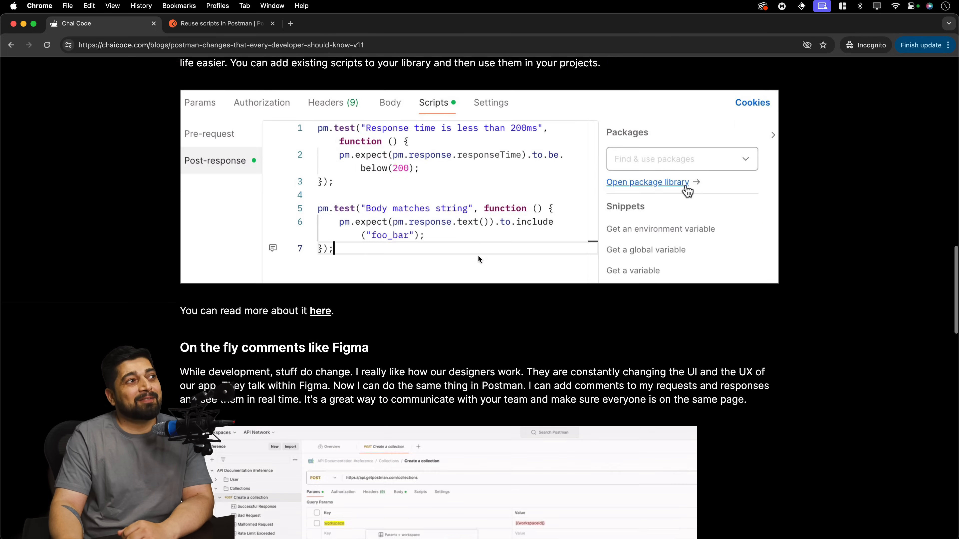
scroll("up", 3)
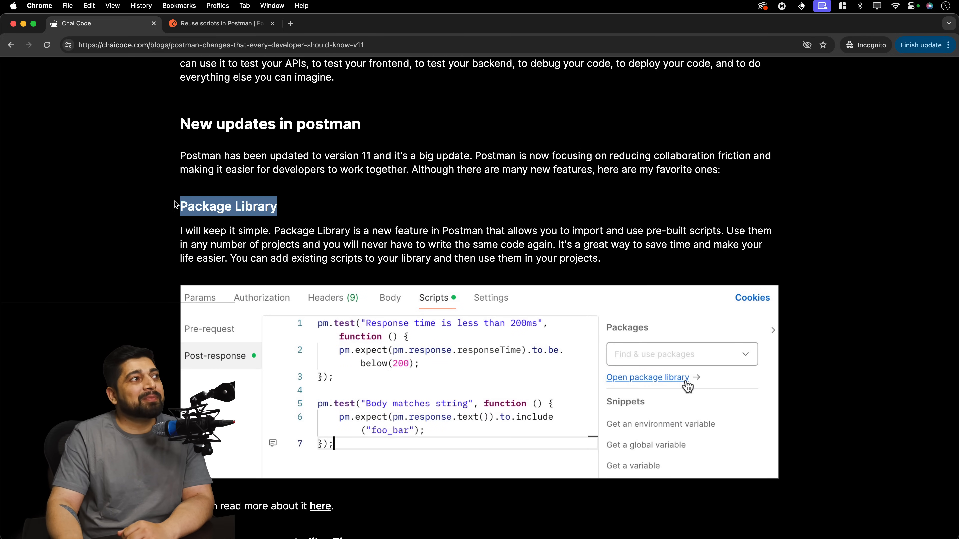